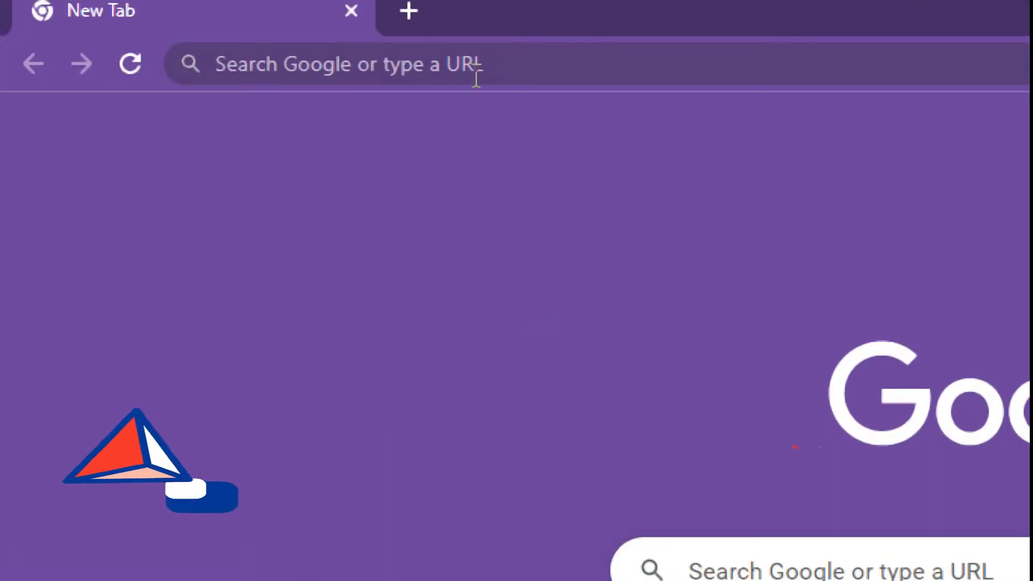
# Search the web for 'microsoft 365 developer program' from the address bar
pyautogui.write('microsoft')
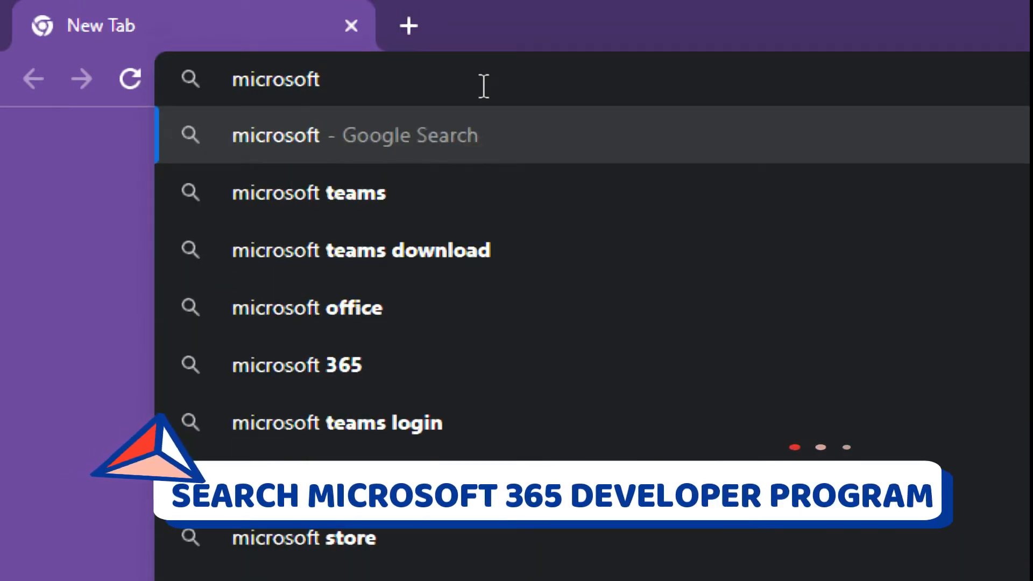
pyautogui.write('365 de')
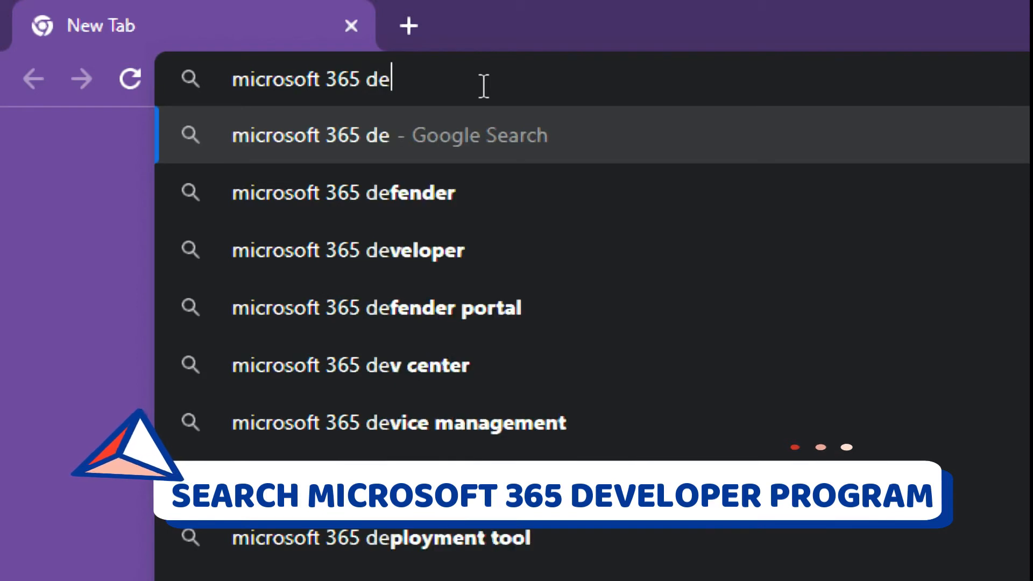
pyautogui.write('velop[er')
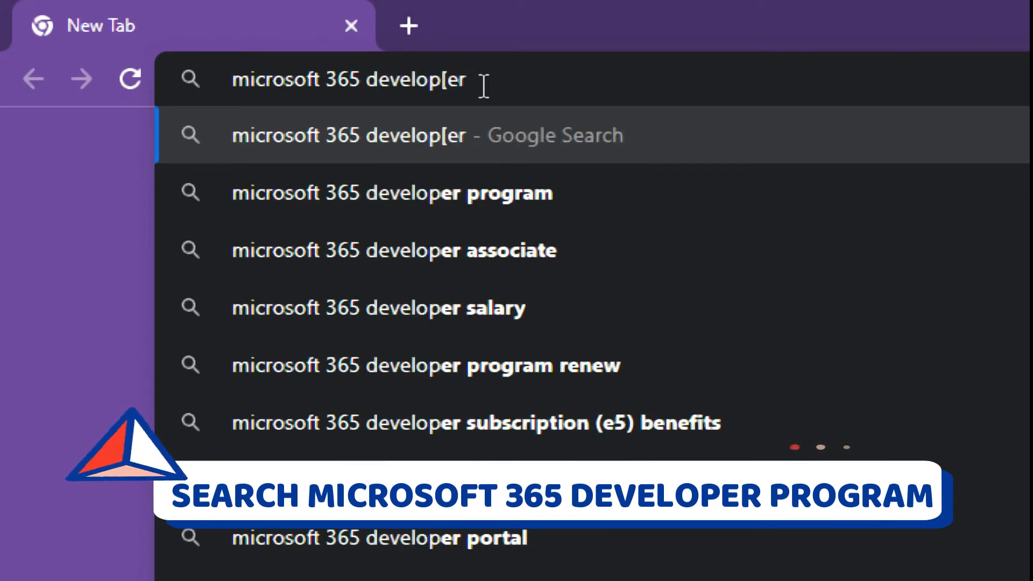
pyautogui.press('Backspace')
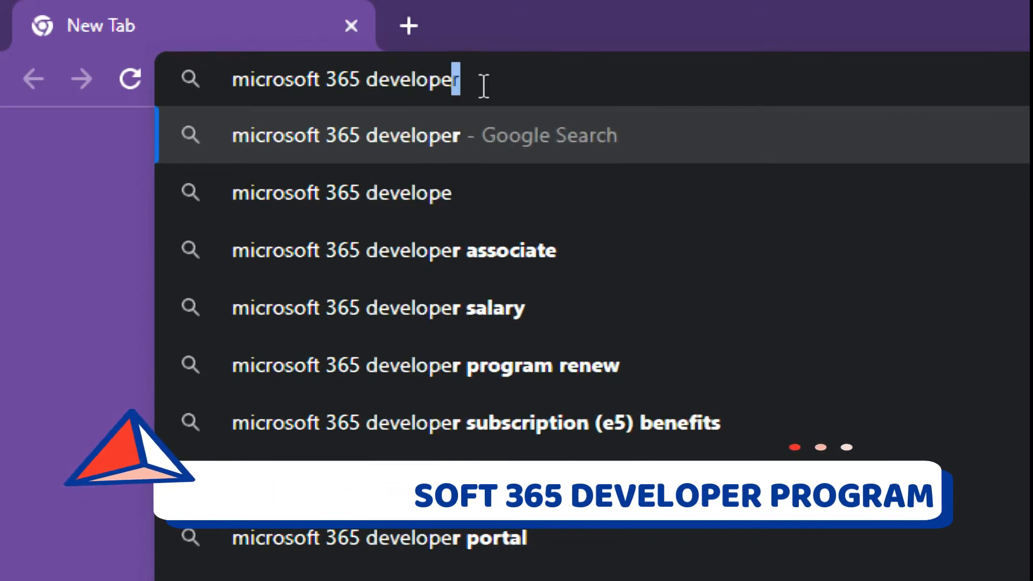
pyautogui.write('program')
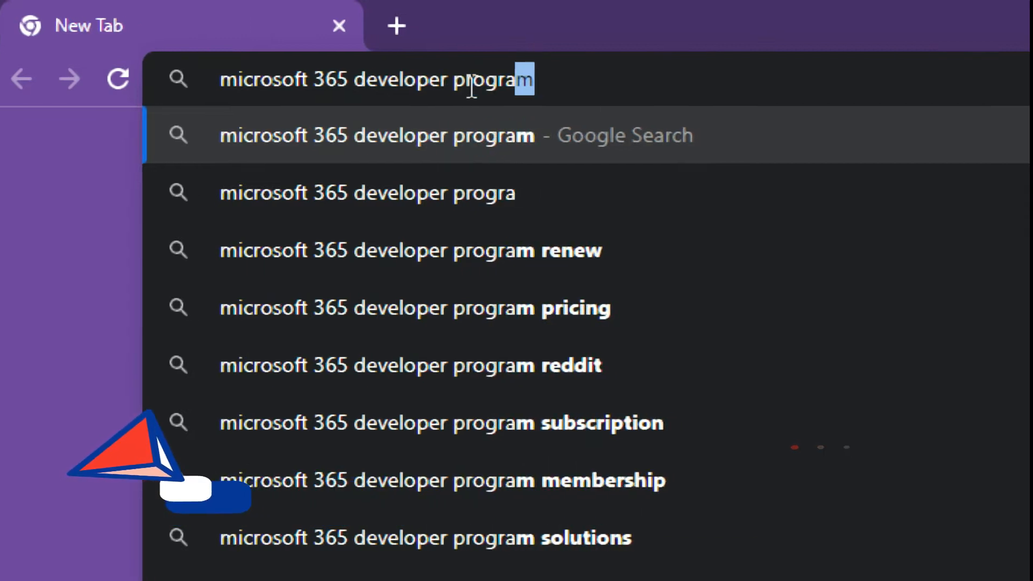
pyautogui.press('Return')
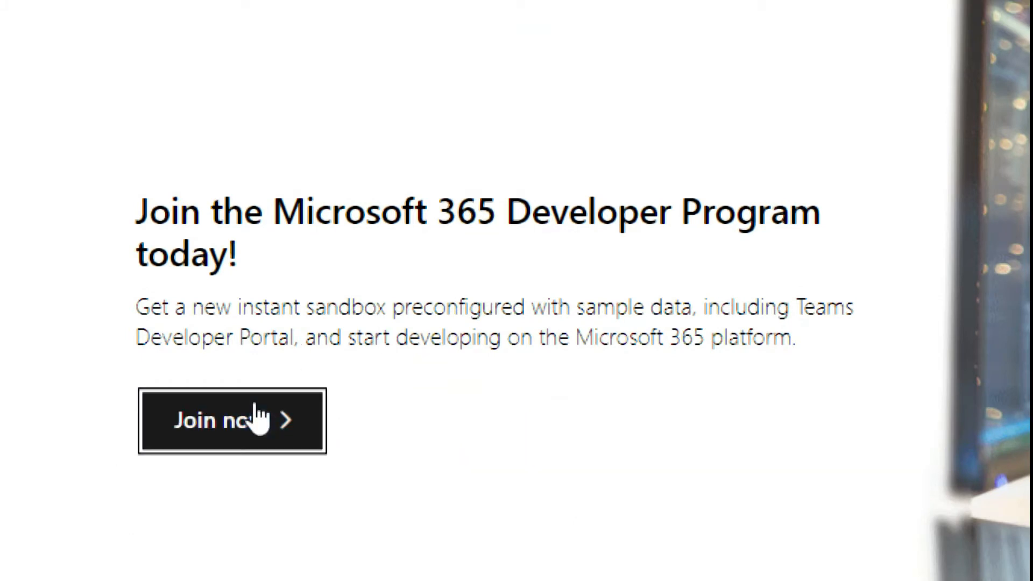
# Choose Join now on the Microsoft 365 Developer Program page
pyautogui.click(232, 421)
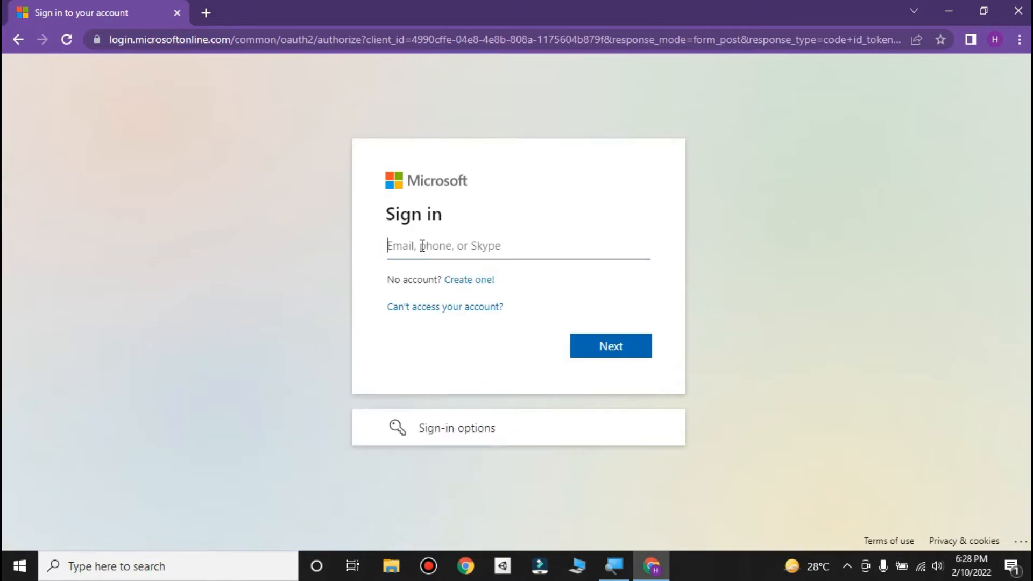
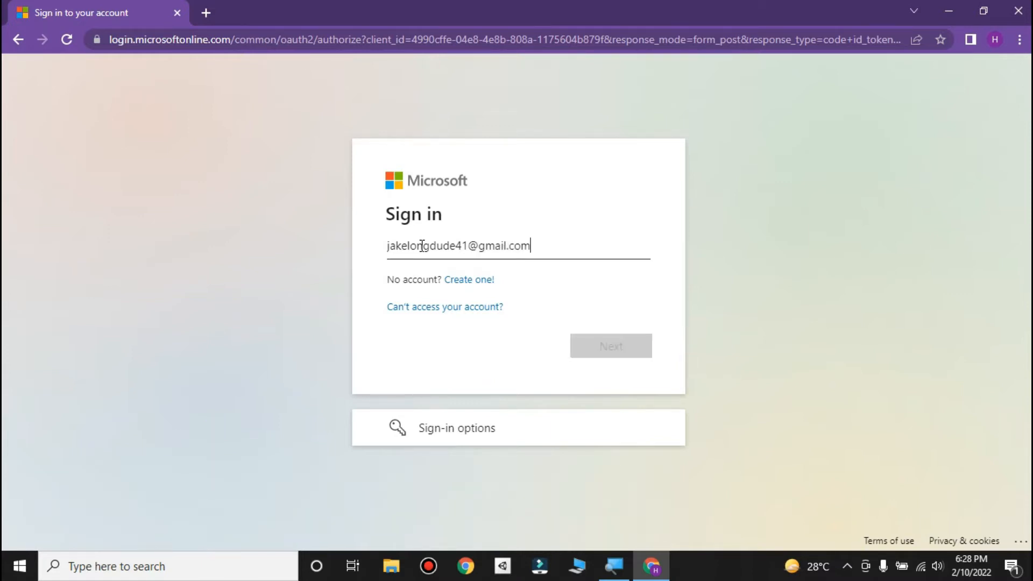
pyautogui.click(609, 346)
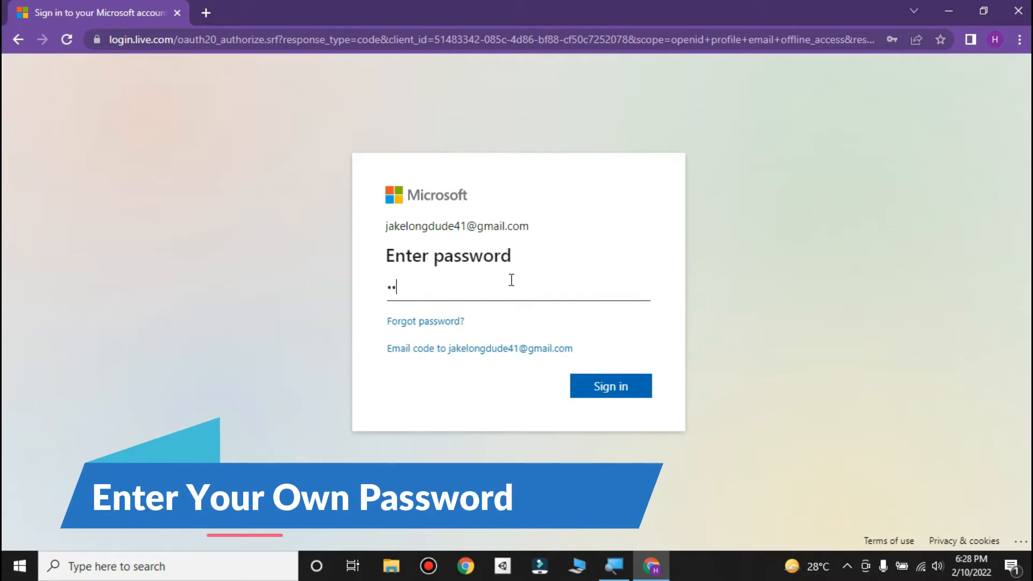
# Sign in with the password and confirm staying signed in
pyautogui.write('password')
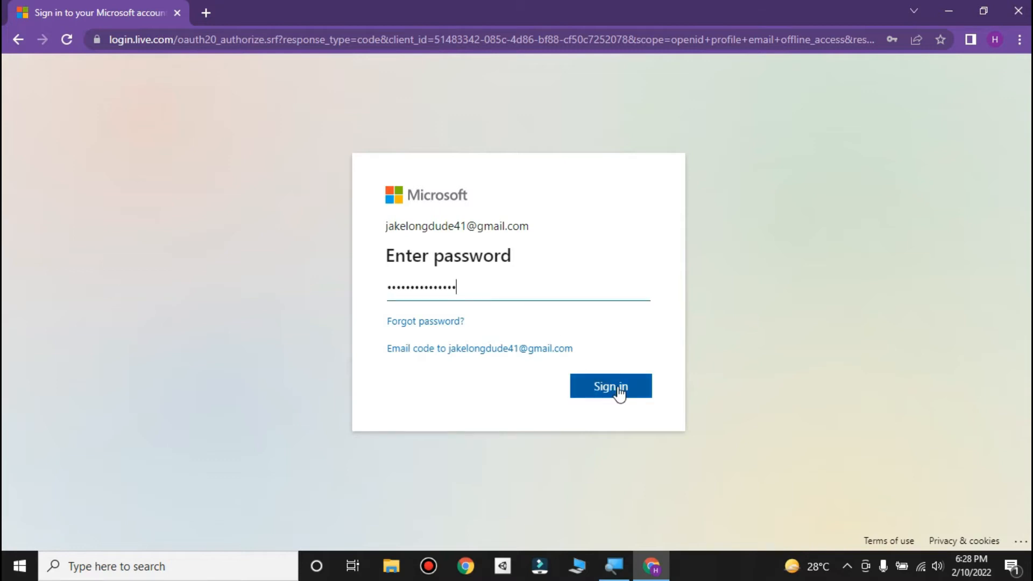
pyautogui.click(609, 386)
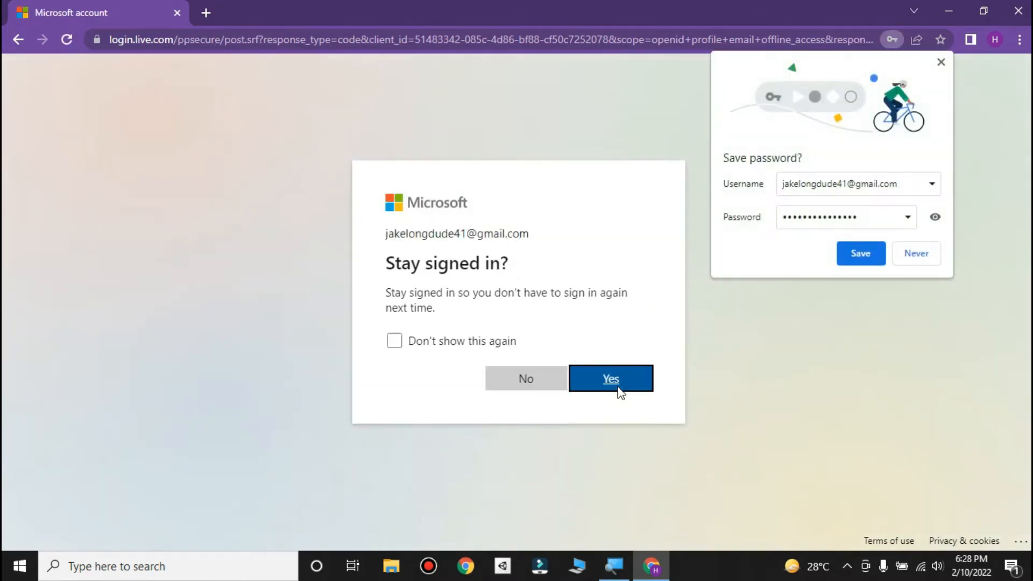
pyautogui.click(609, 378)
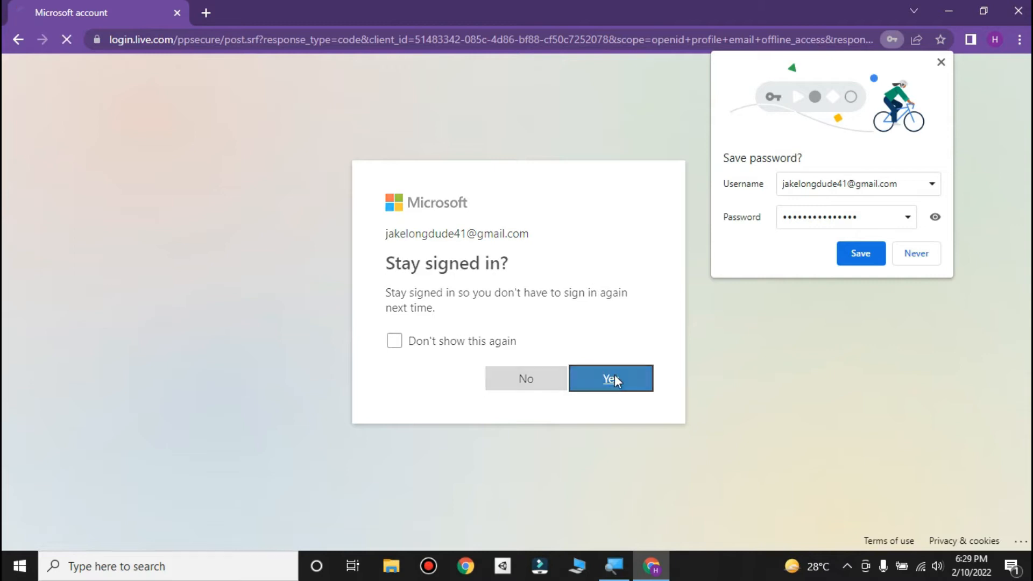
pyautogui.click(609, 378)
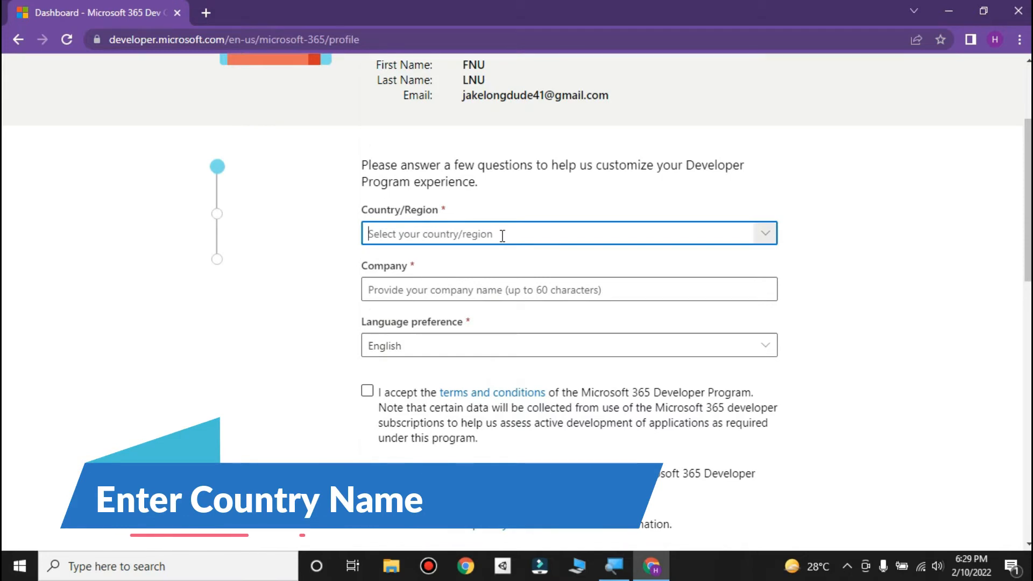
# Set the country to India and enter 'jakesec' as the company name
pyautogui.click(568, 234)
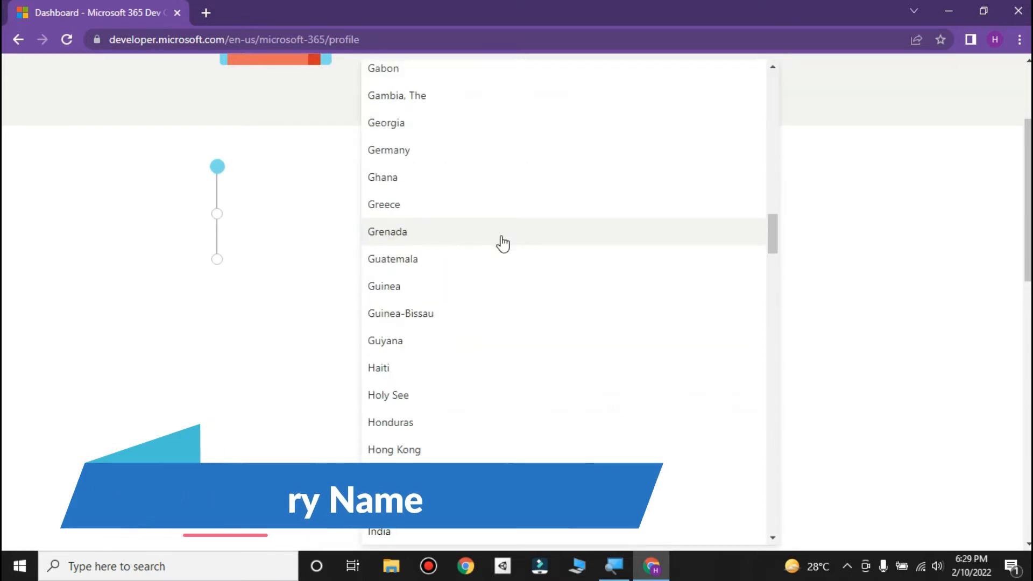
pyautogui.click(379, 532)
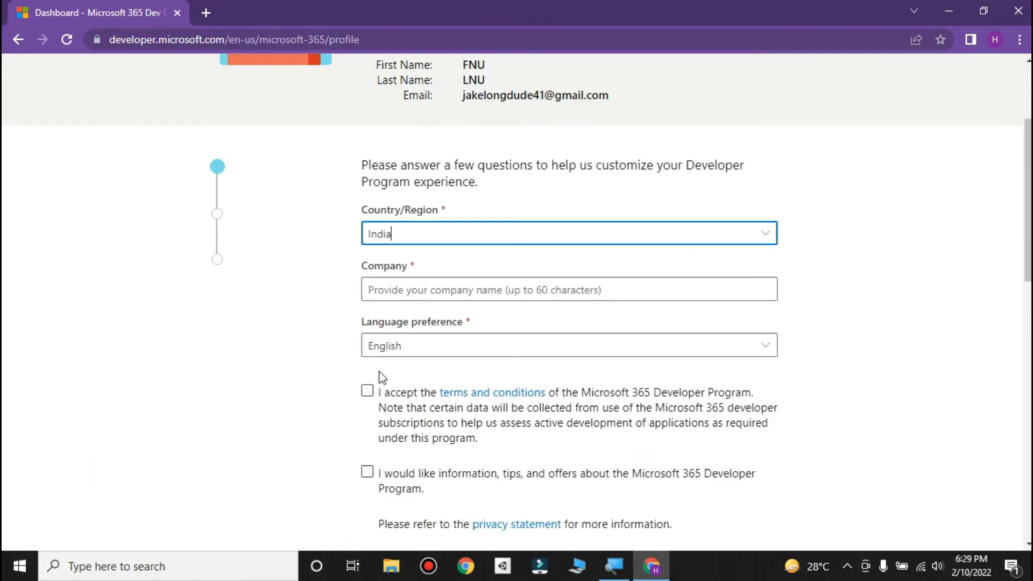
pyautogui.write('jak')
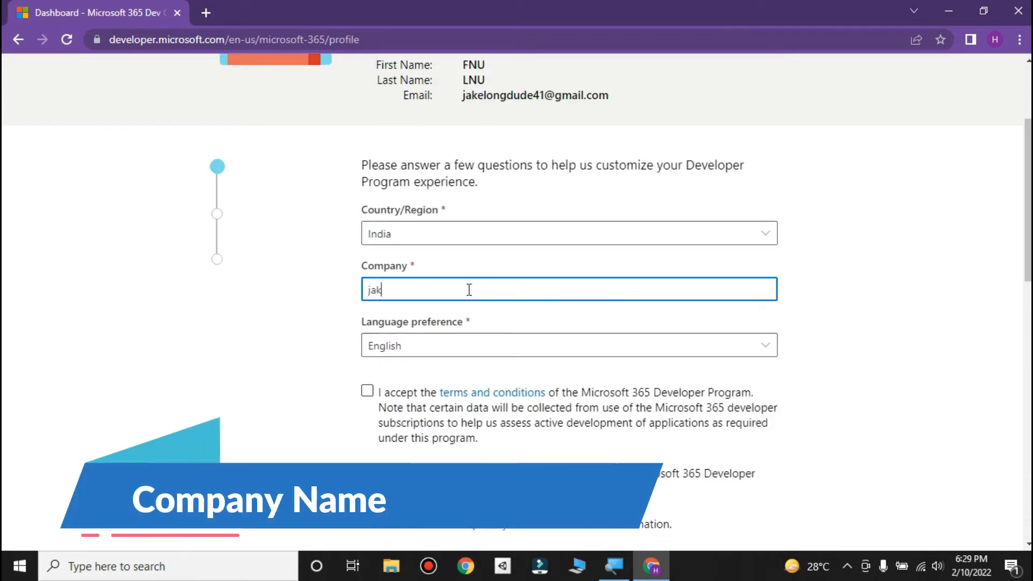
pyautogui.write('esec')
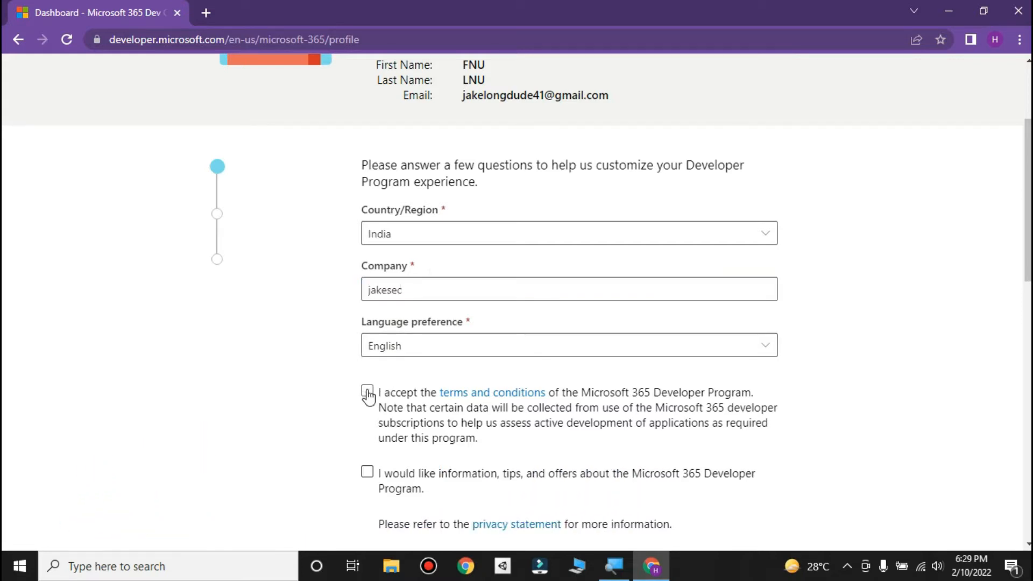
# Accept the developer program terms and conditions and continue the profile form
pyautogui.click(367, 391)
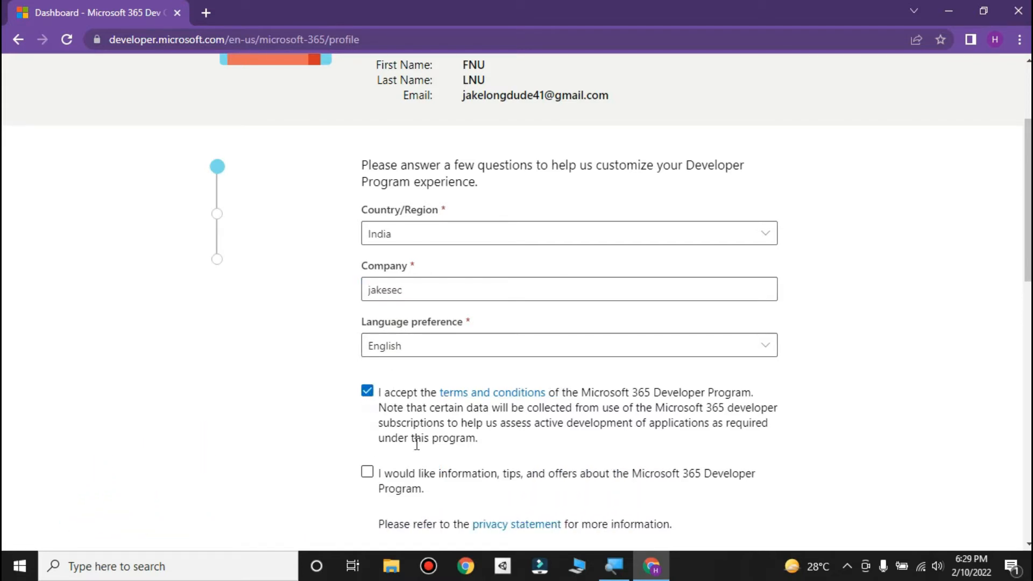
pyautogui.scroll(-3)
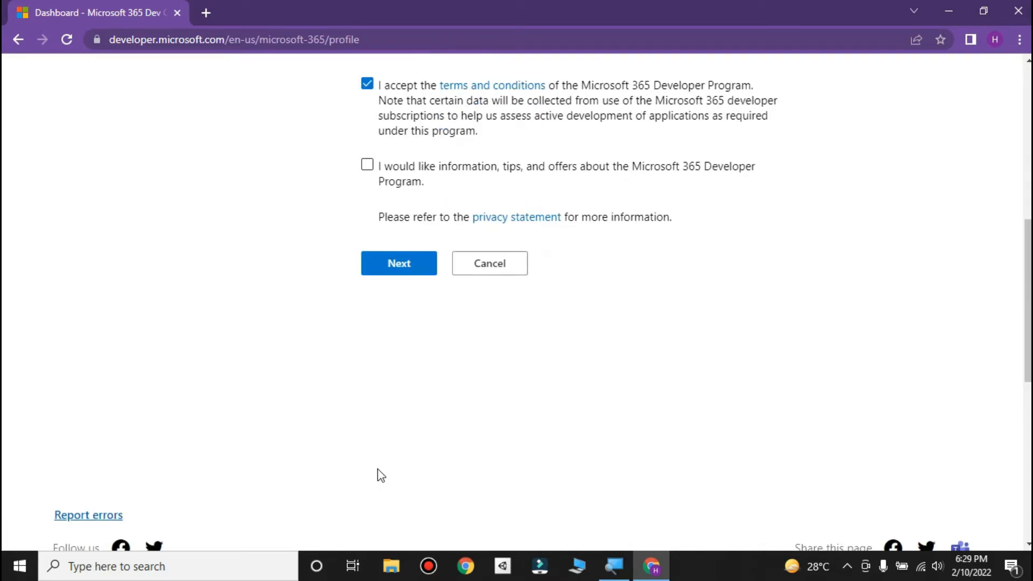
pyautogui.scroll(3)
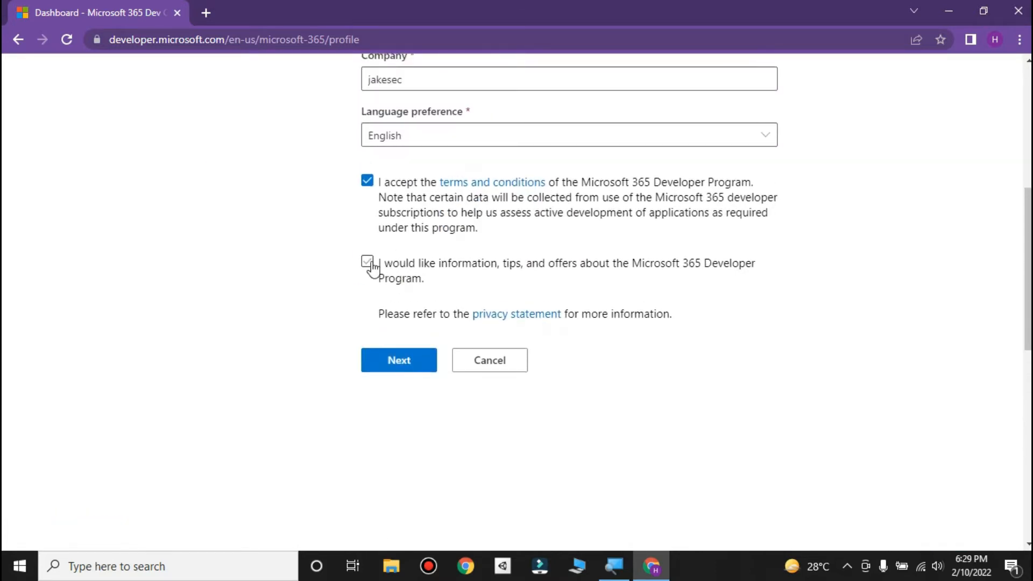
pyautogui.click(398, 360)
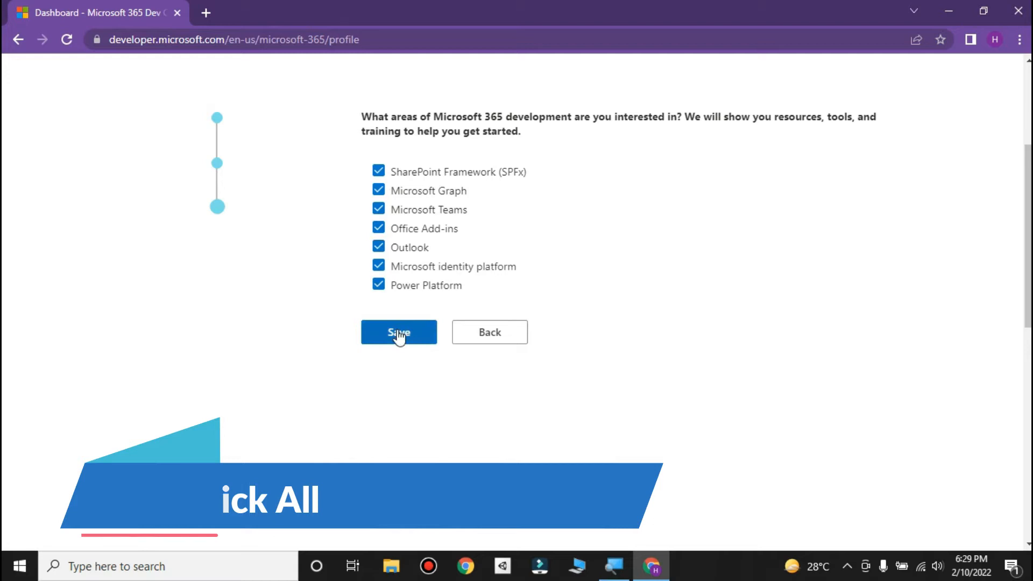
# Save the profile with all interest areas ticked and begin E5 sandbox setup
pyautogui.click(398, 333)
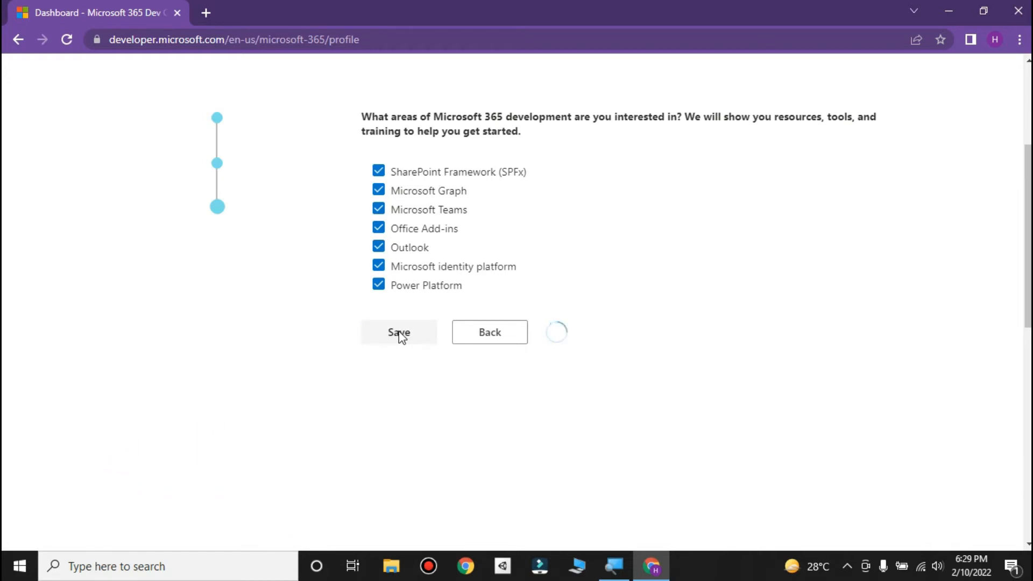
pyautogui.click(399, 332)
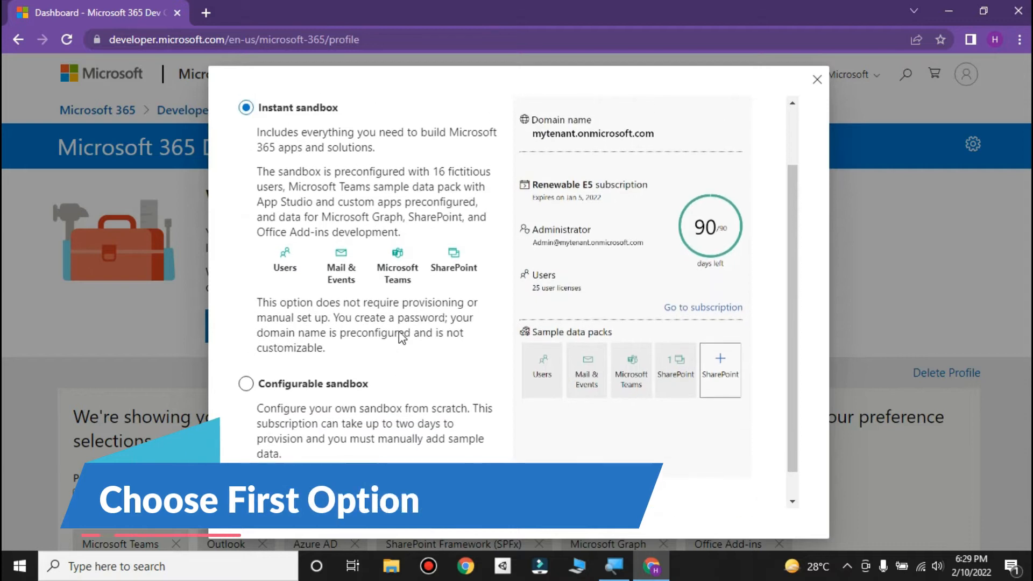
# Choose the Instant sandbox option and continue with Next
pyautogui.scroll(3)
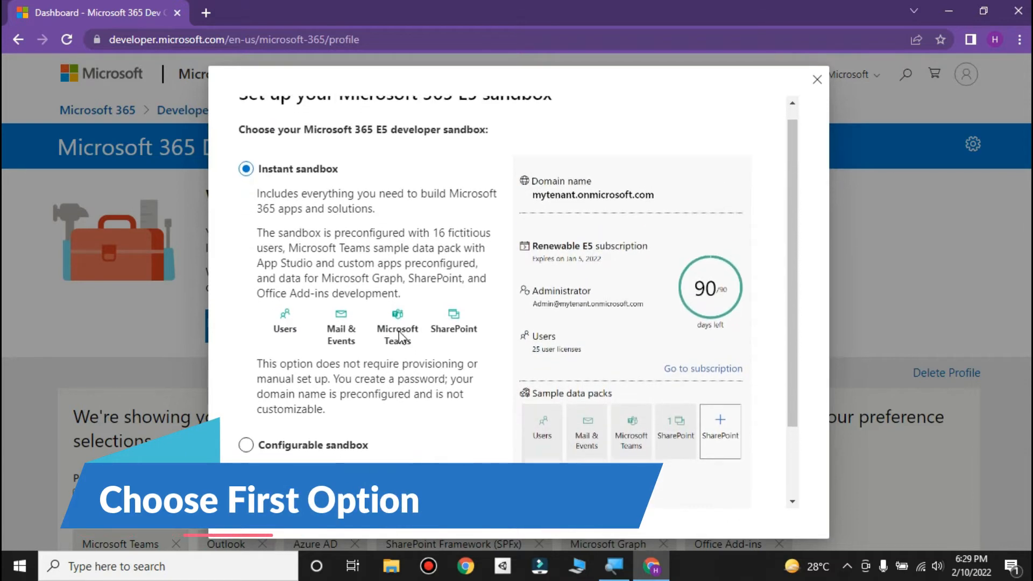
pyautogui.scroll(-3)
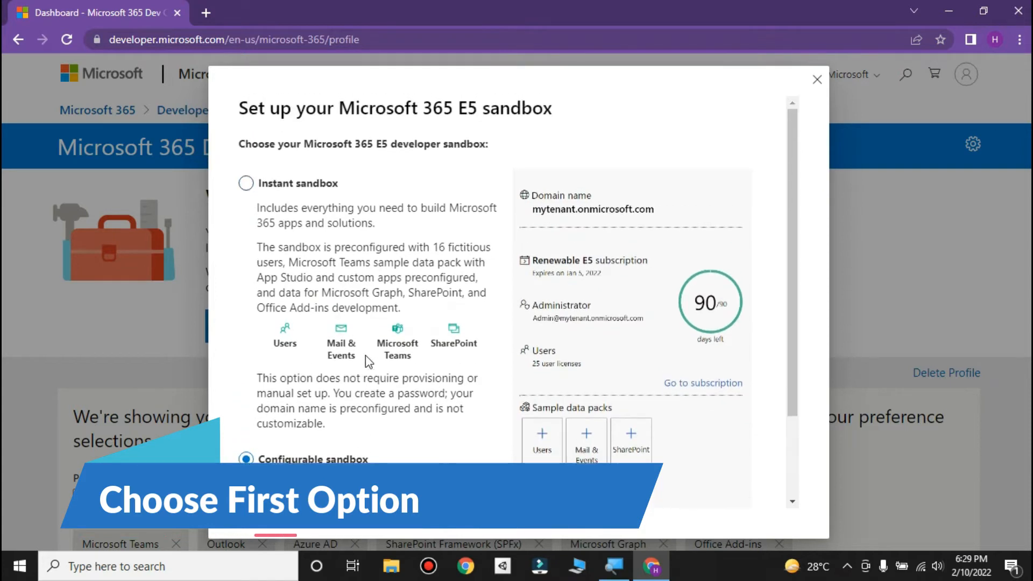
pyautogui.click(245, 183)
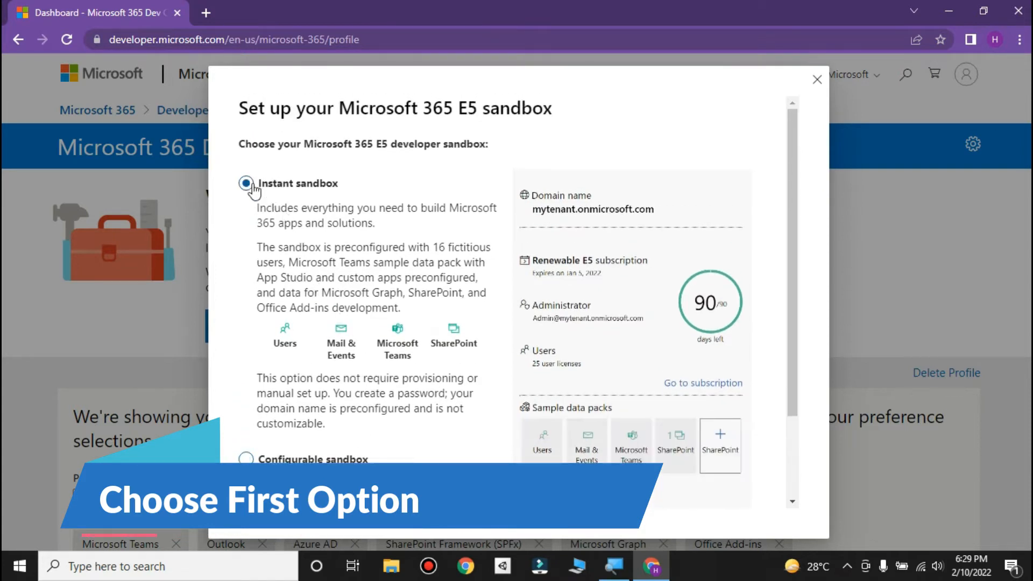
pyautogui.scroll(-3)
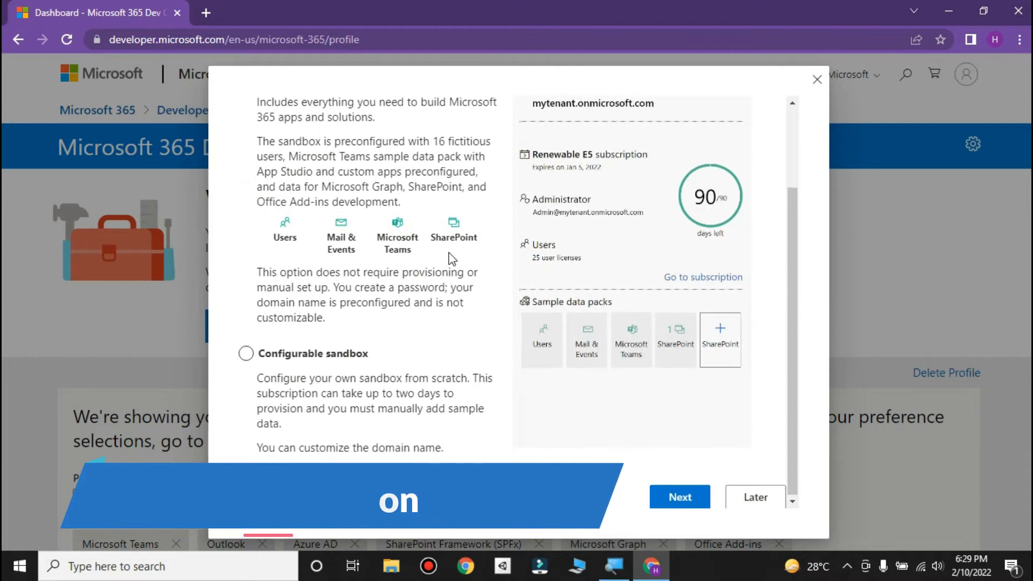
pyautogui.click(679, 497)
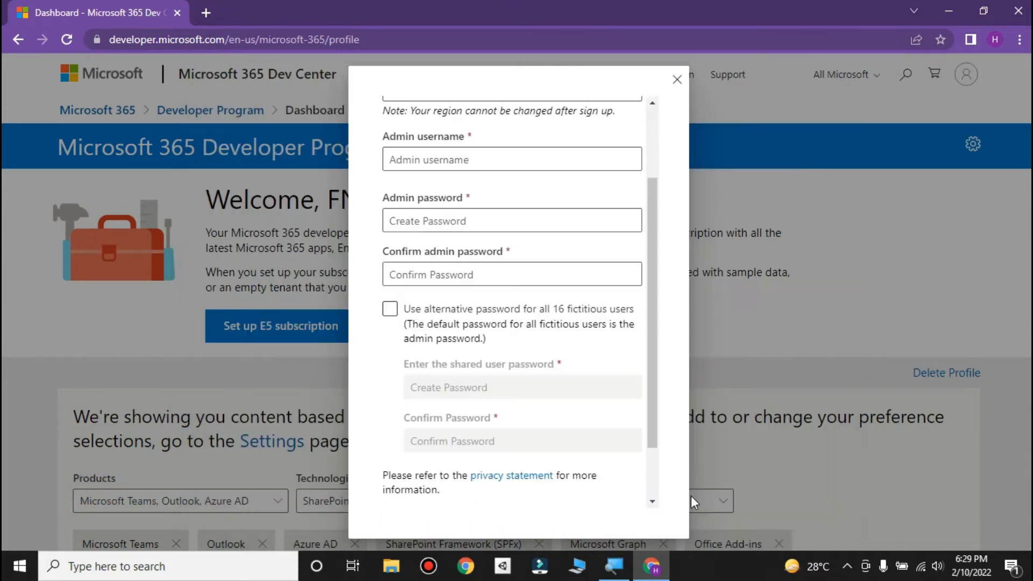
pyautogui.scroll(3)
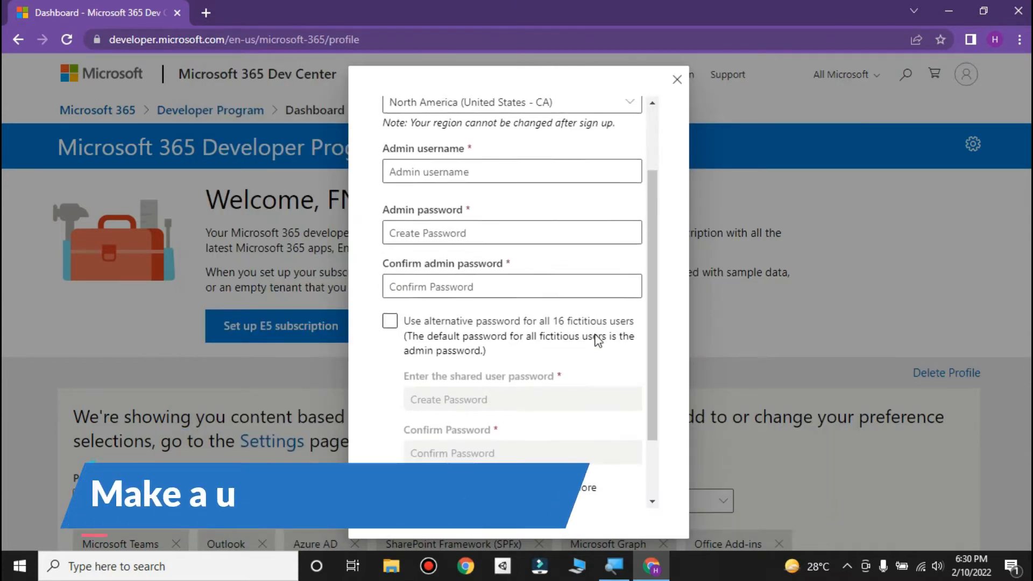
pyautogui.scroll(3)
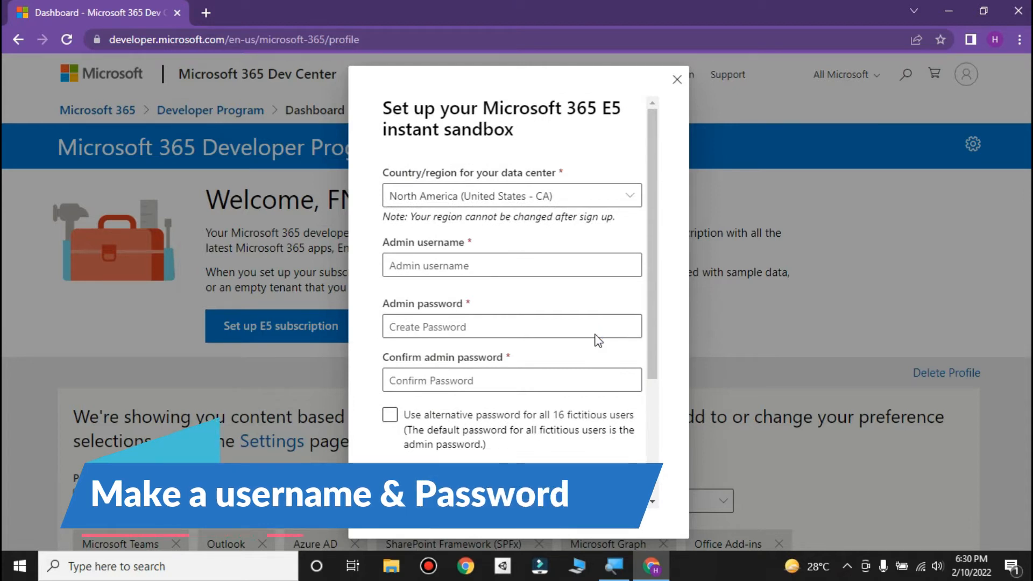
pyautogui.click(510, 194)
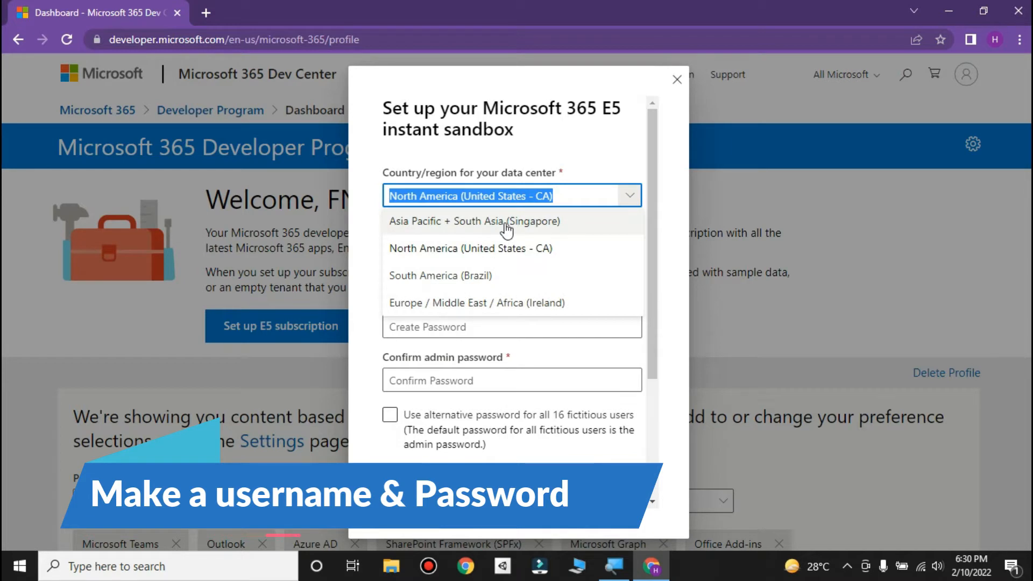
pyautogui.click(474, 221)
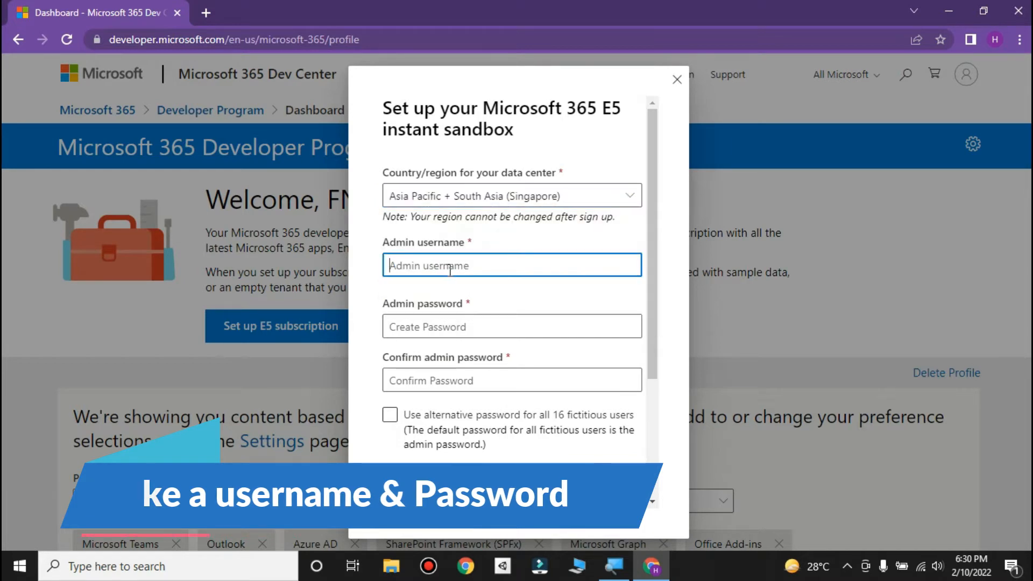
pyautogui.write('jakelo')
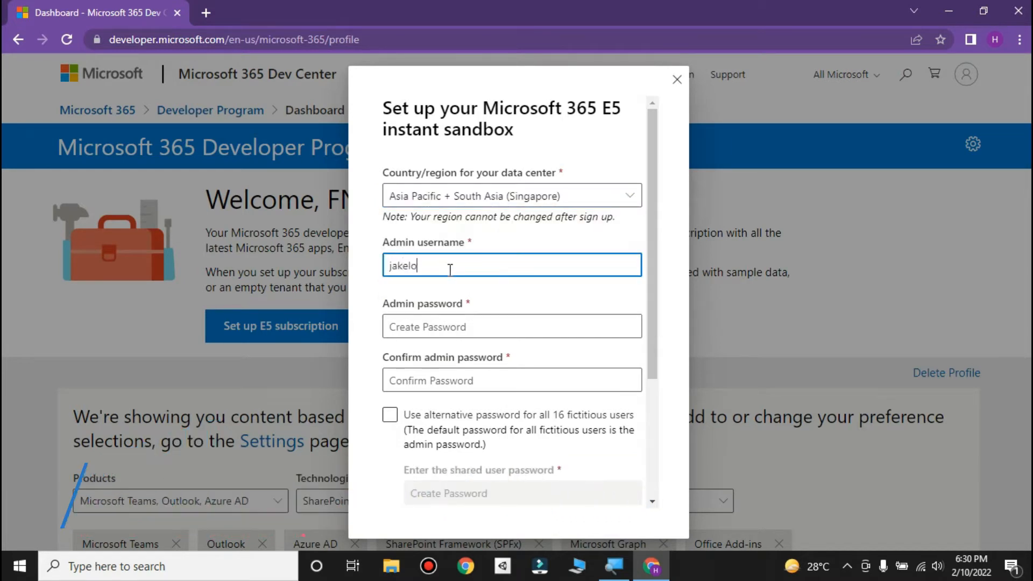
pyautogui.write('ndude')
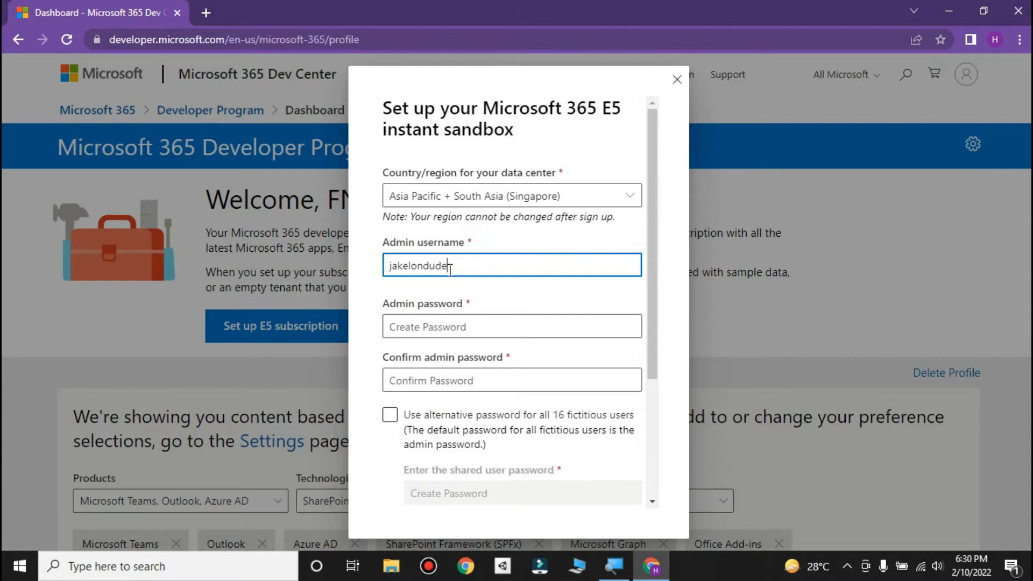
pyautogui.write('41')
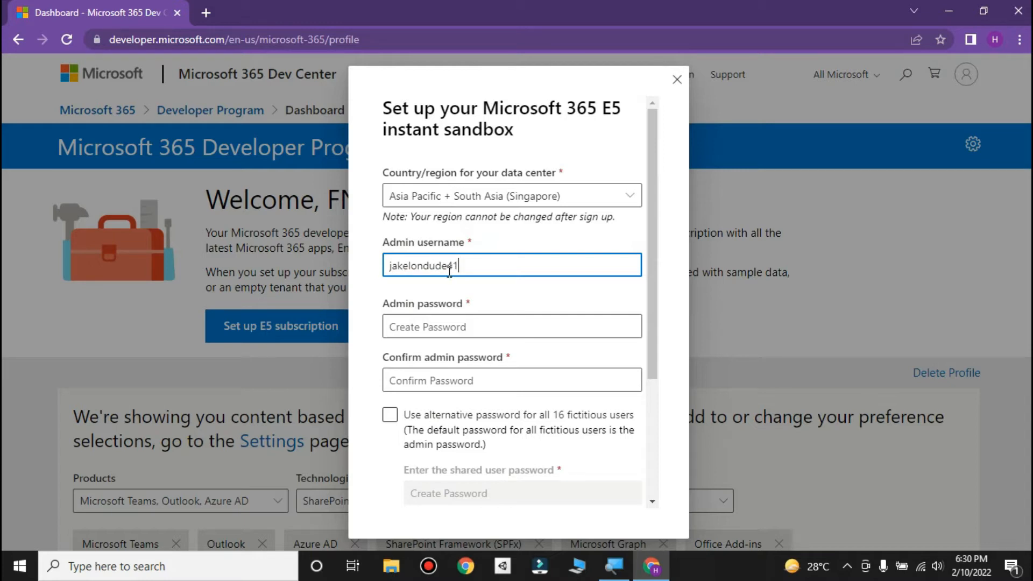
# Enter the admin password twice and submit the sandbox setup with Continue
pyautogui.click(511, 326)
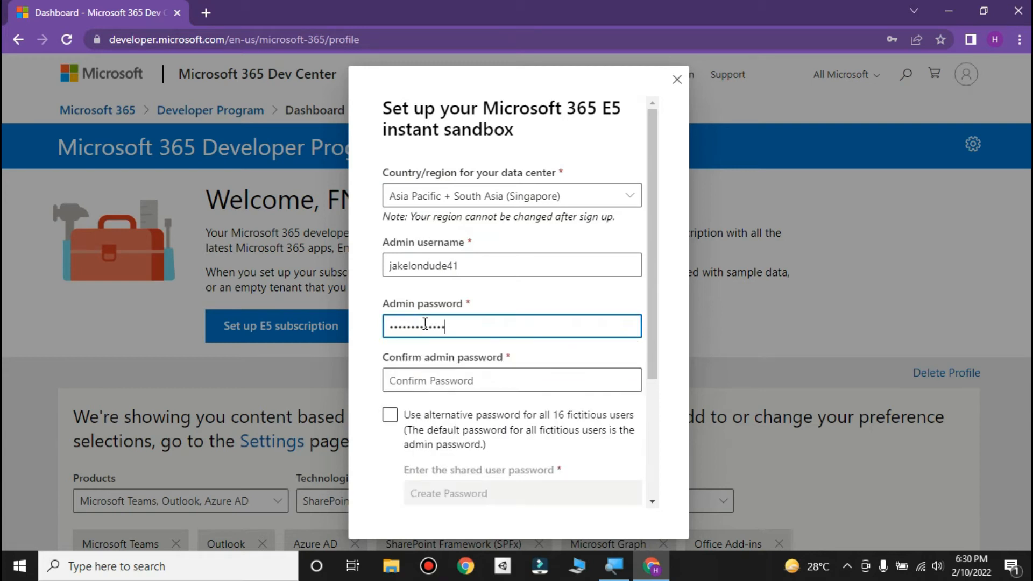
pyautogui.write('password')
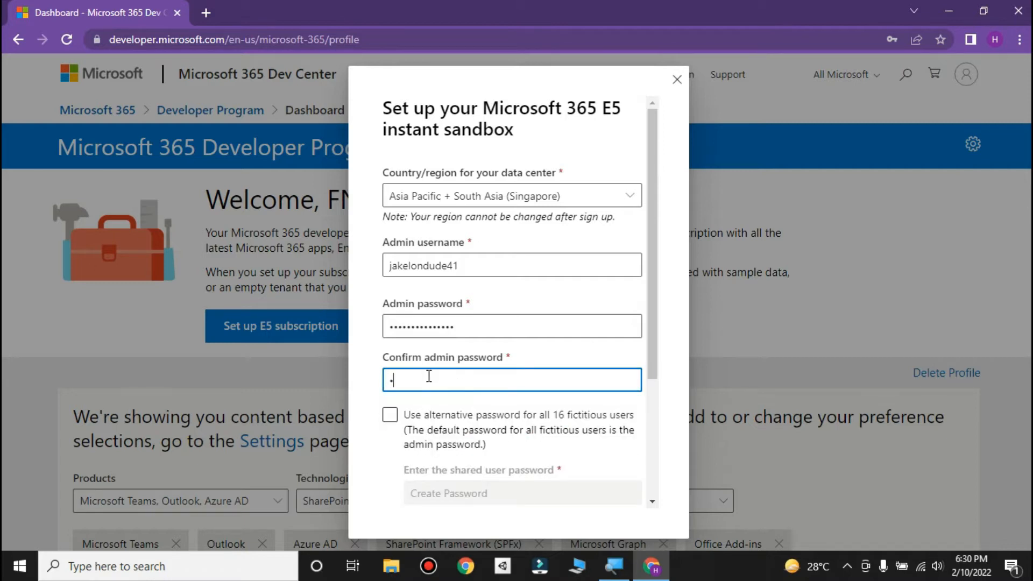
pyautogui.write('password')
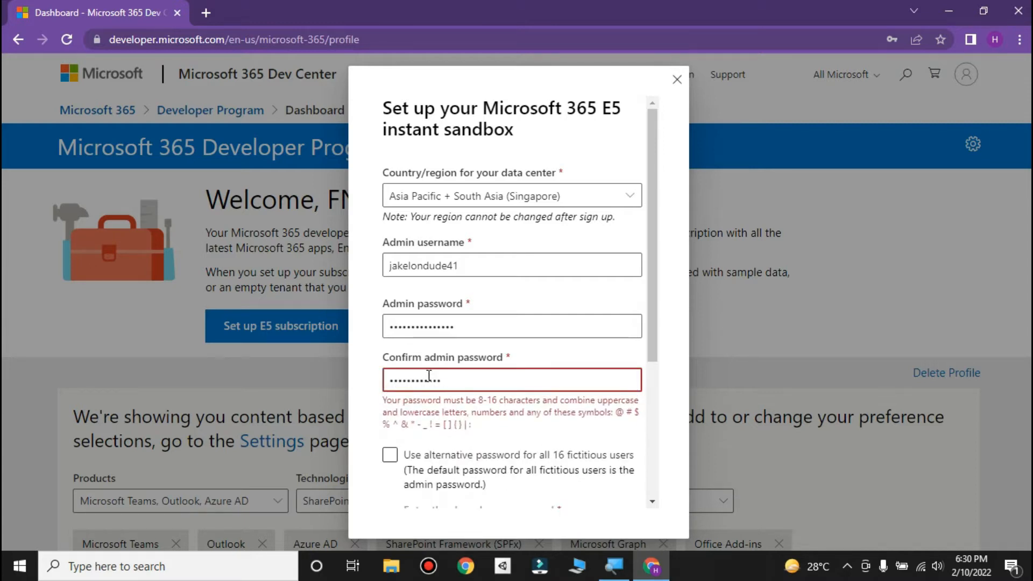
pyautogui.write('•')
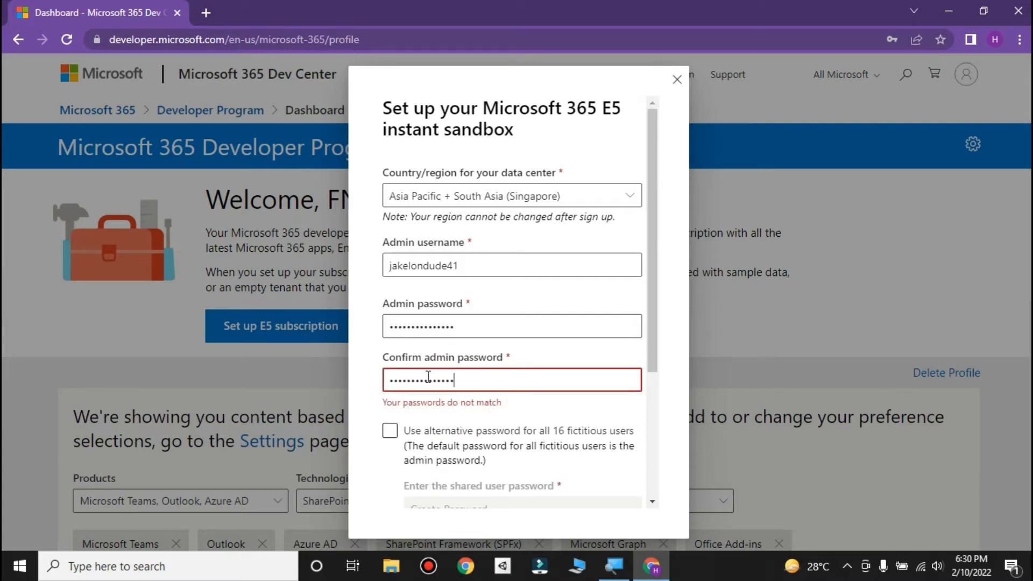
pyautogui.scroll(-3)
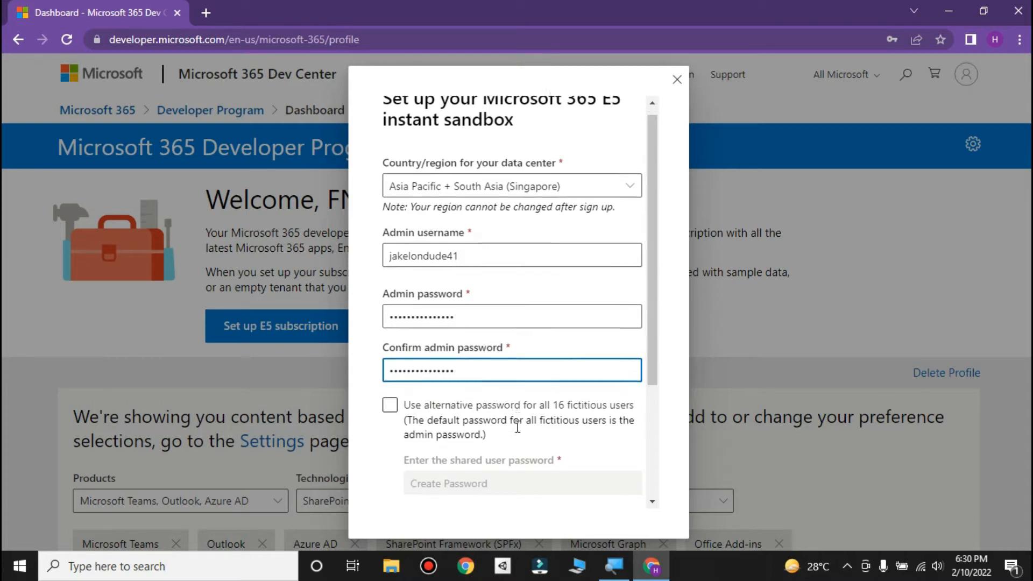
pyautogui.scroll(-3)
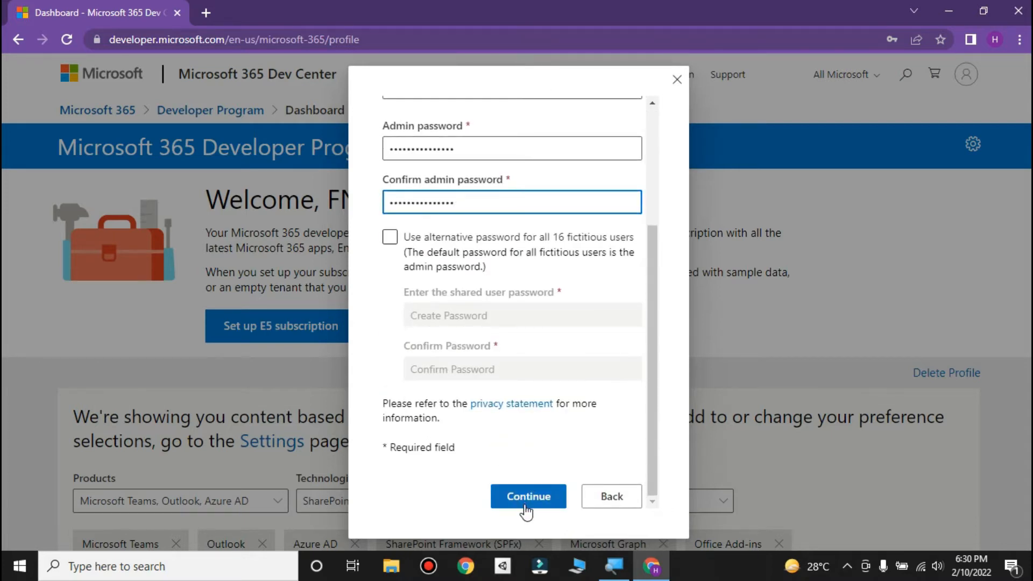
pyautogui.click(527, 496)
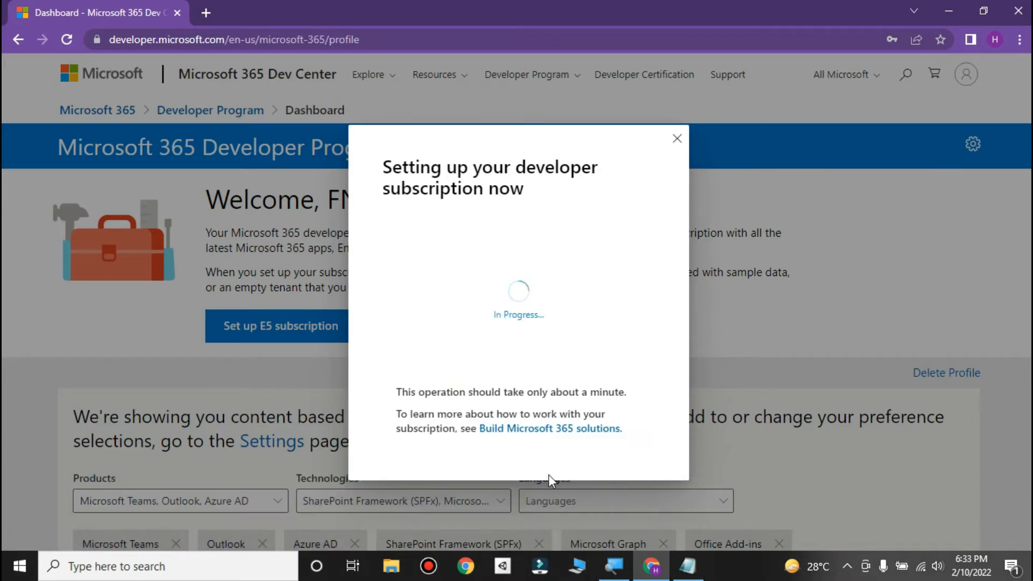
pyautogui.moveTo(635, 357)
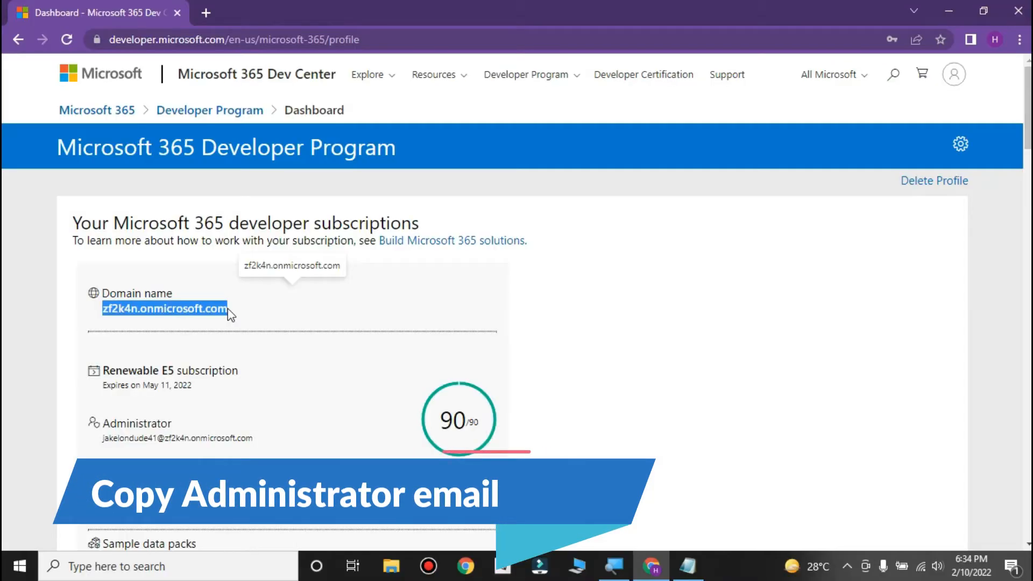
pyautogui.moveTo(280, 453)
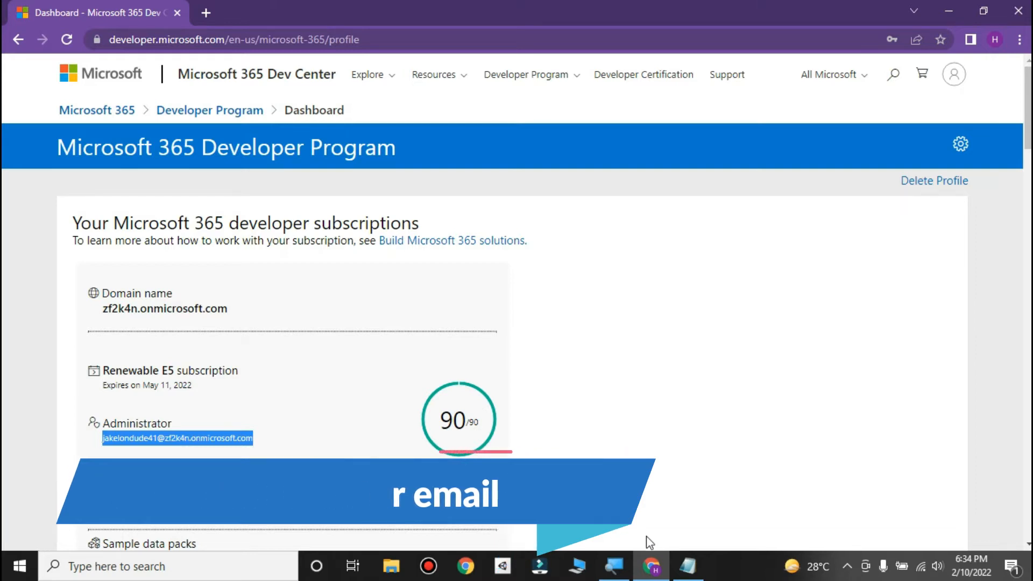
# Copy the domain name and administrator address from the new E5 subscription dashboard
pyautogui.click(688, 566)
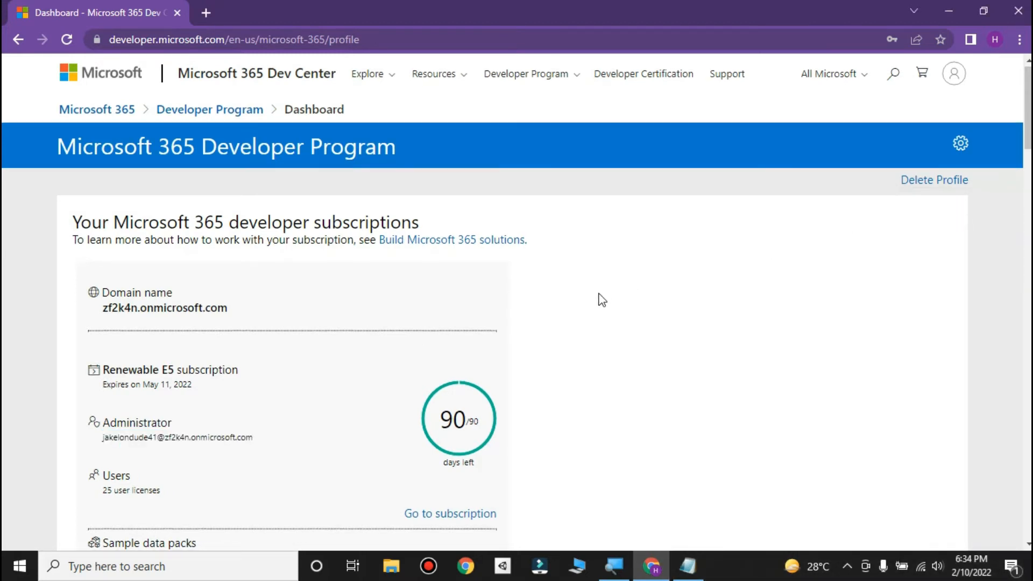
pyautogui.moveTo(820, 187)
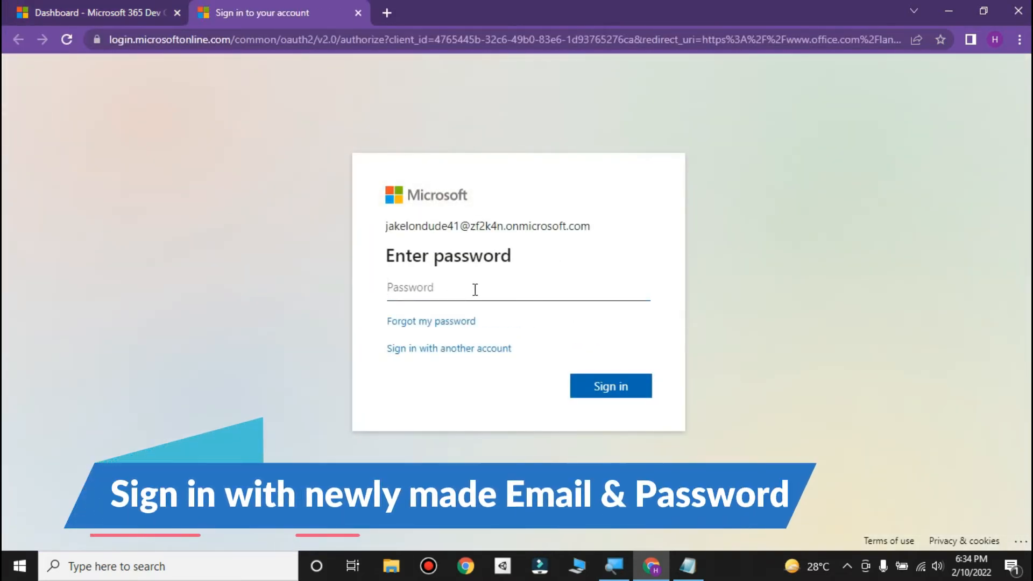
# Sign in as the sandbox administrator with its password and move past the Security Defaults notice
pyautogui.write('••')
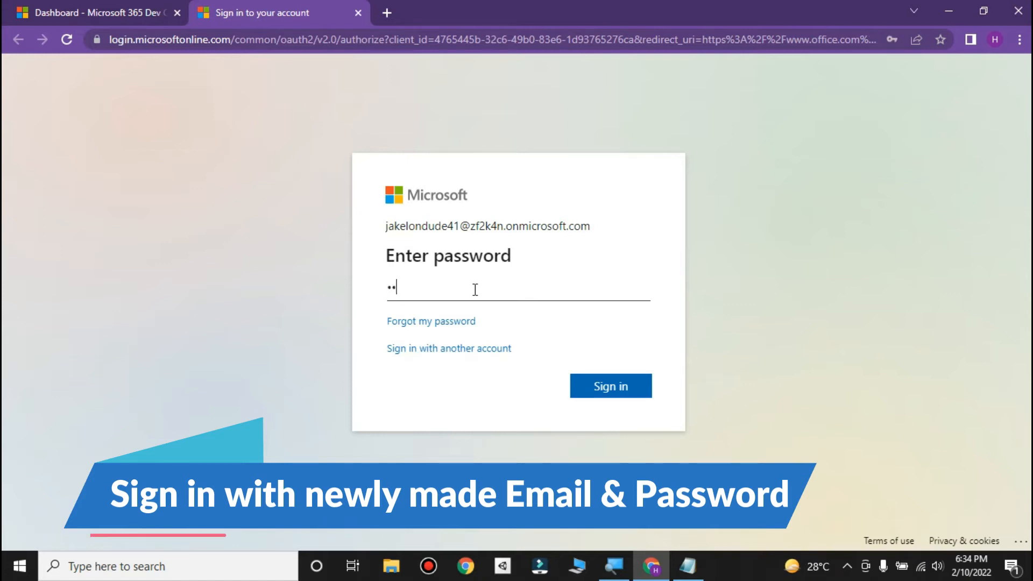
pyautogui.write('password')
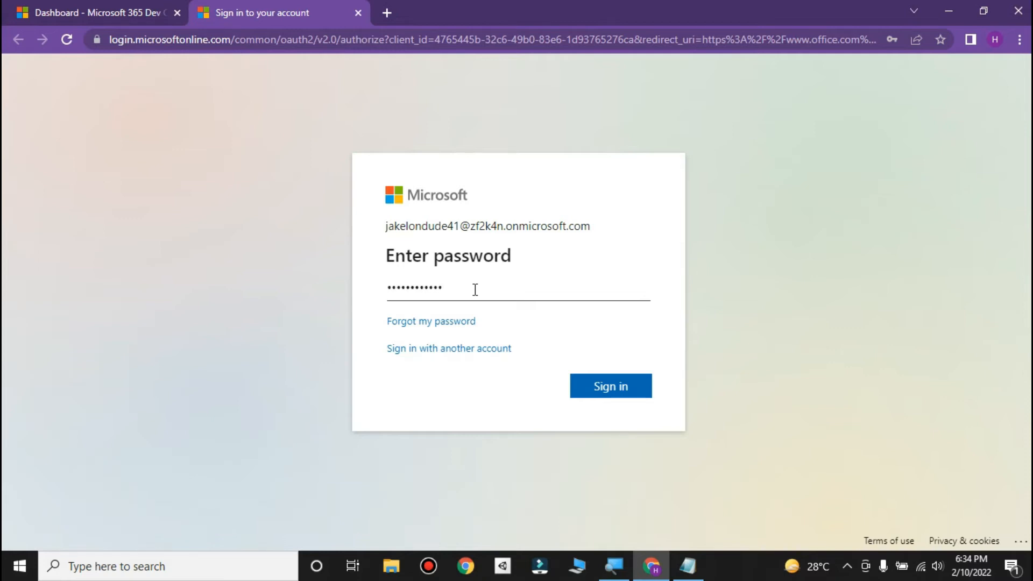
pyautogui.write('••')
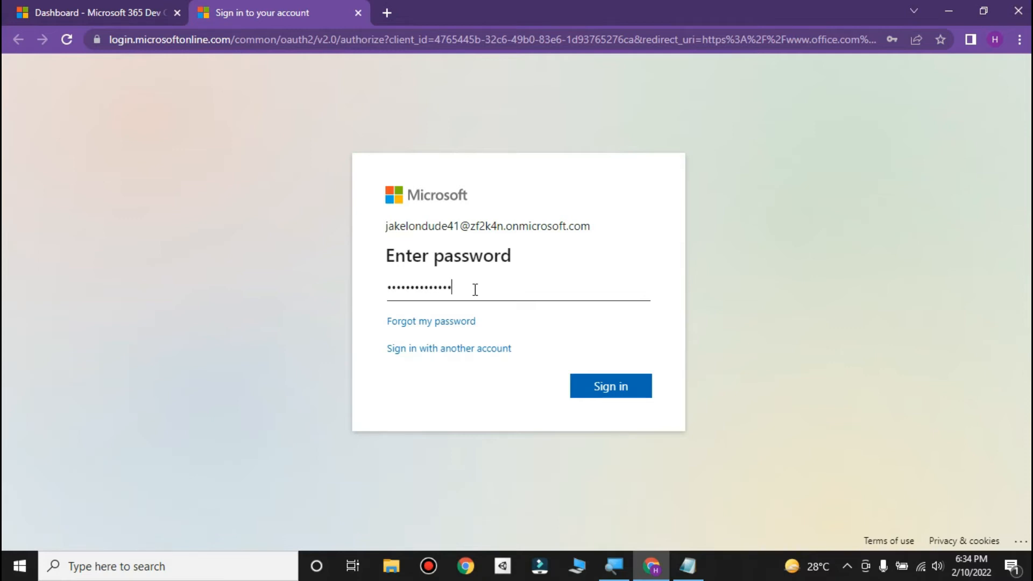
pyautogui.click(609, 387)
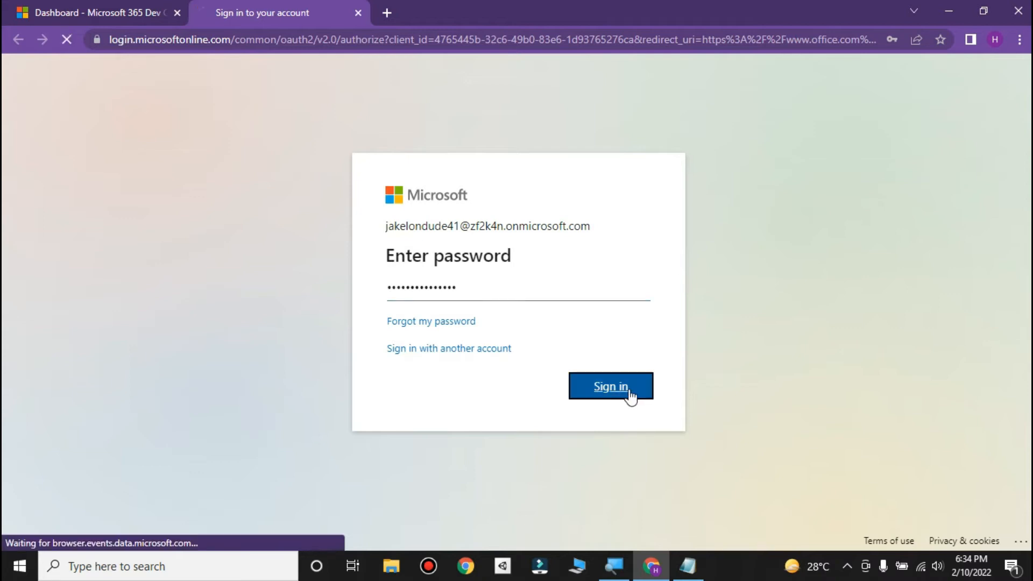
pyautogui.click(609, 387)
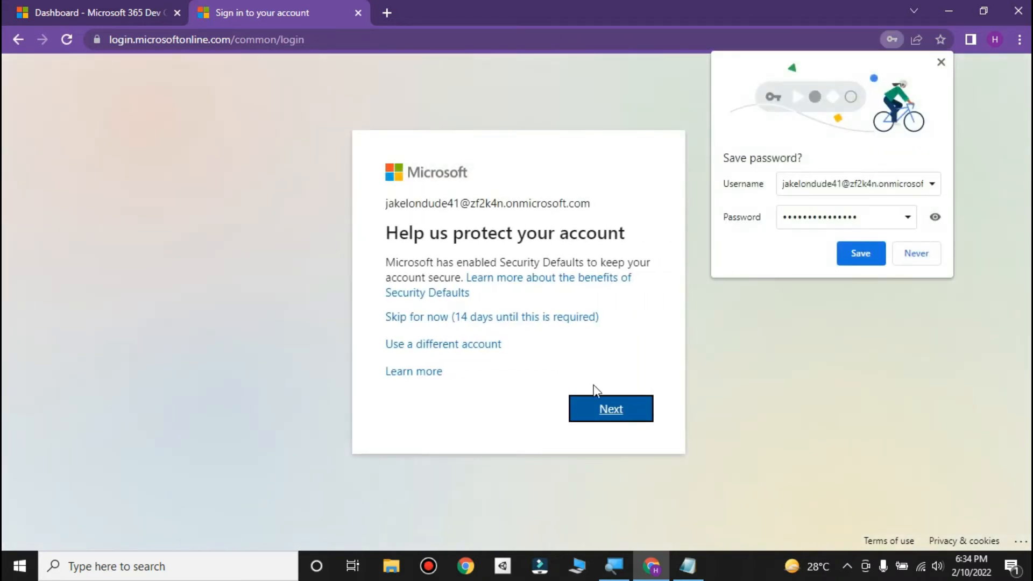
pyautogui.click(609, 409)
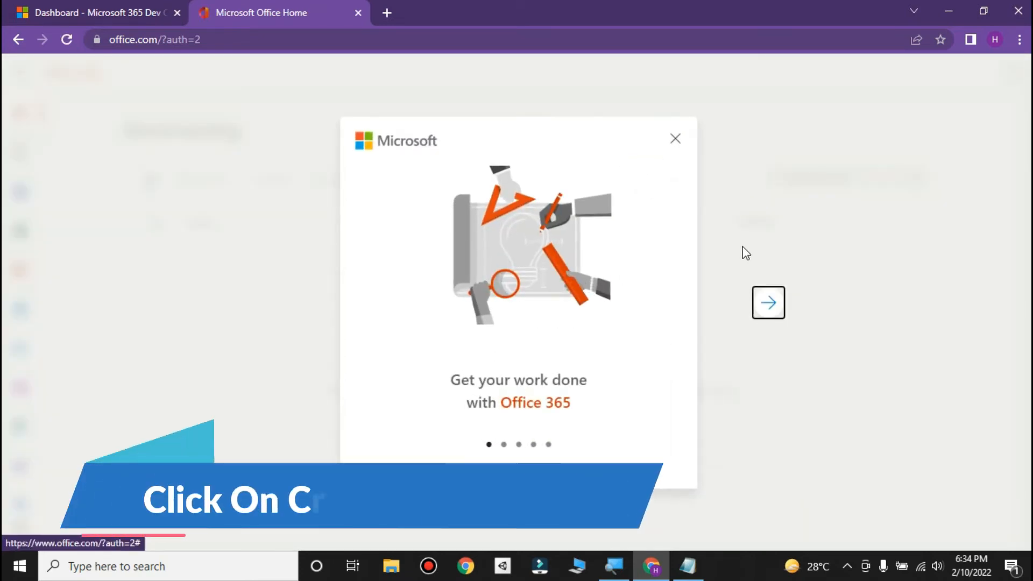
# Step through the Office 365 welcome slides and dismiss the carousel
pyautogui.click(768, 302)
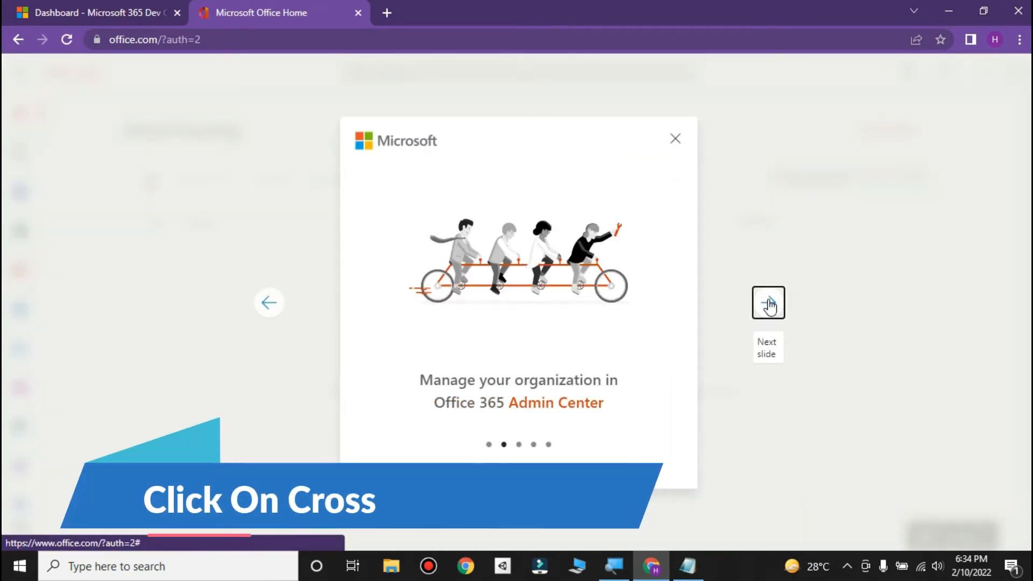
pyautogui.click(767, 302)
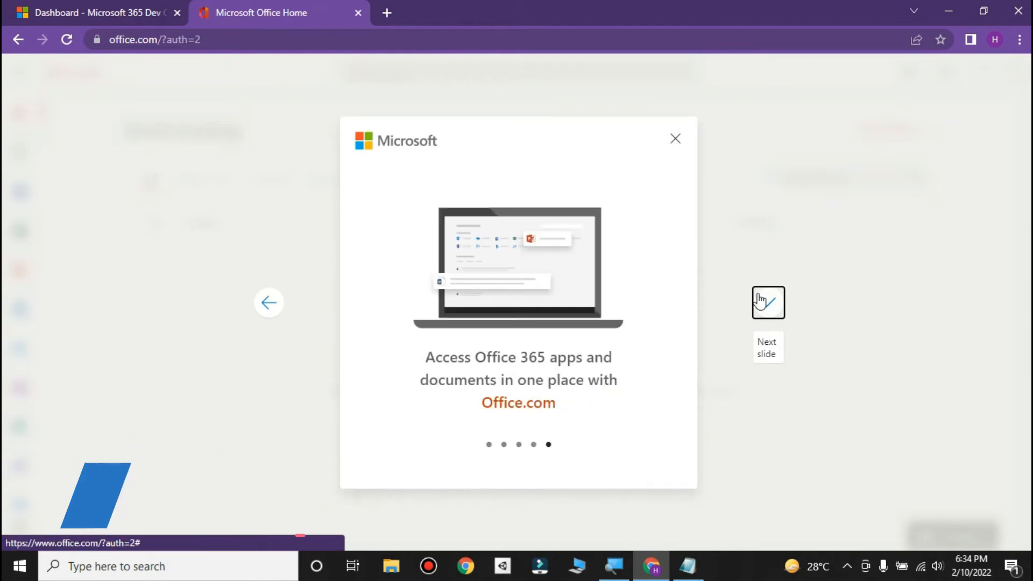
pyautogui.click(675, 139)
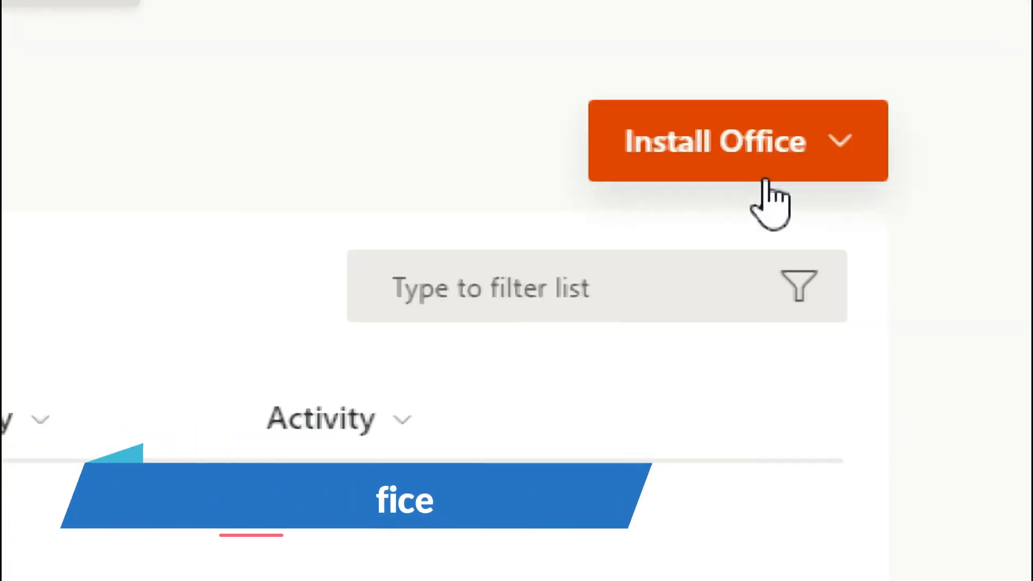
# Download OfficeSetup.exe, run it from the download bar and approve the setup prompt
pyautogui.click(736, 140)
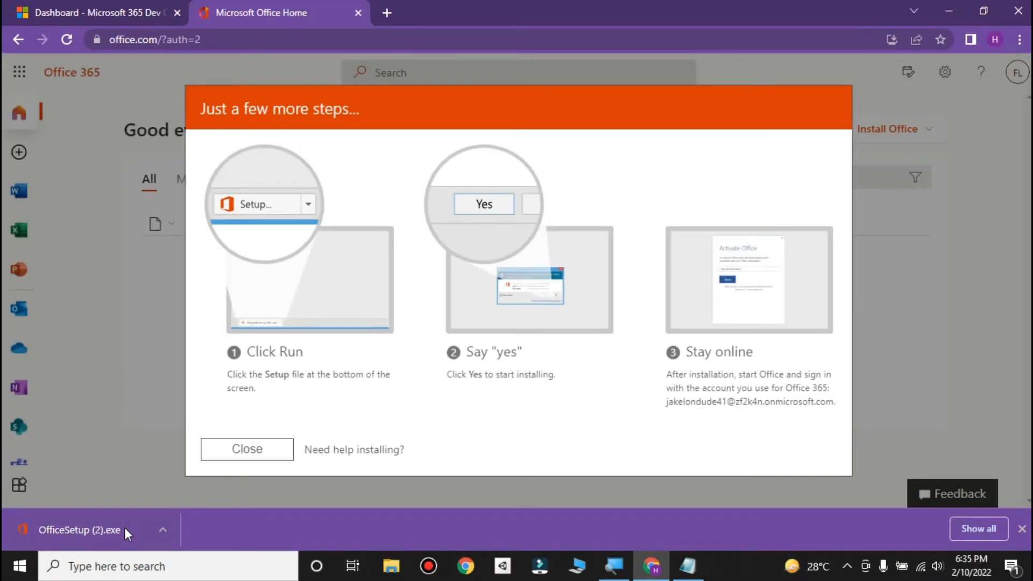
pyautogui.click(79, 530)
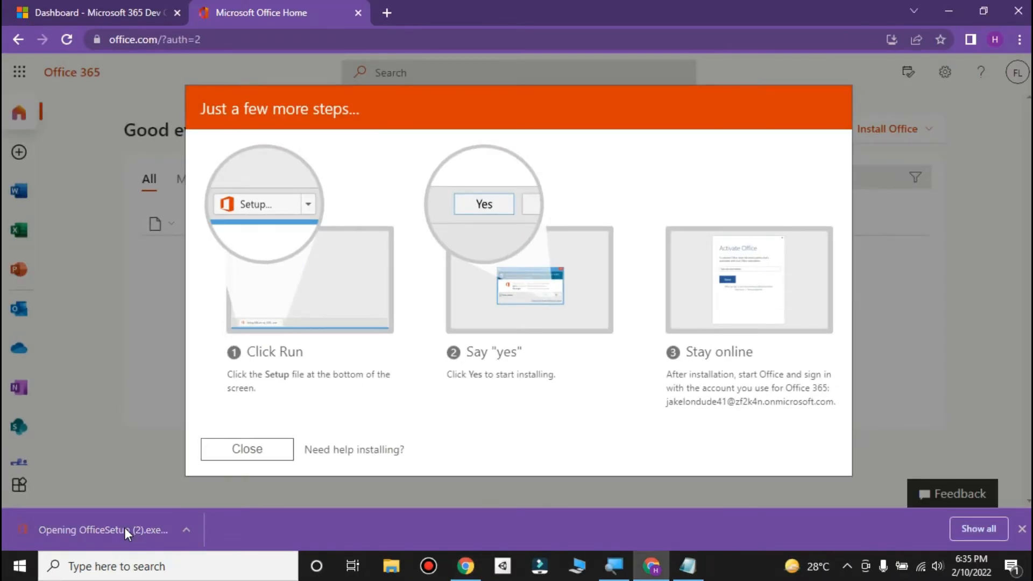
pyautogui.click(99, 530)
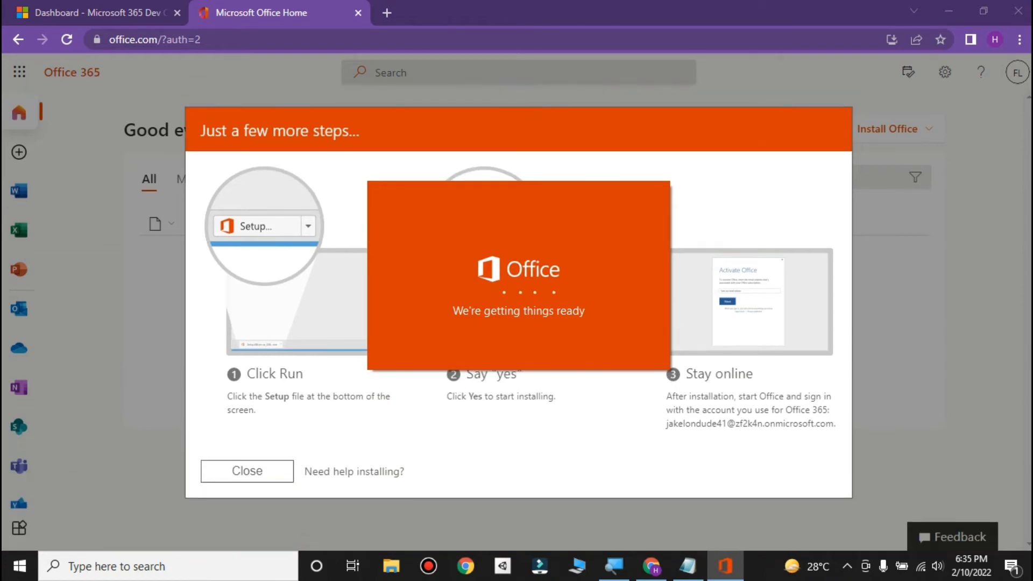
pyautogui.moveTo(247, 471)
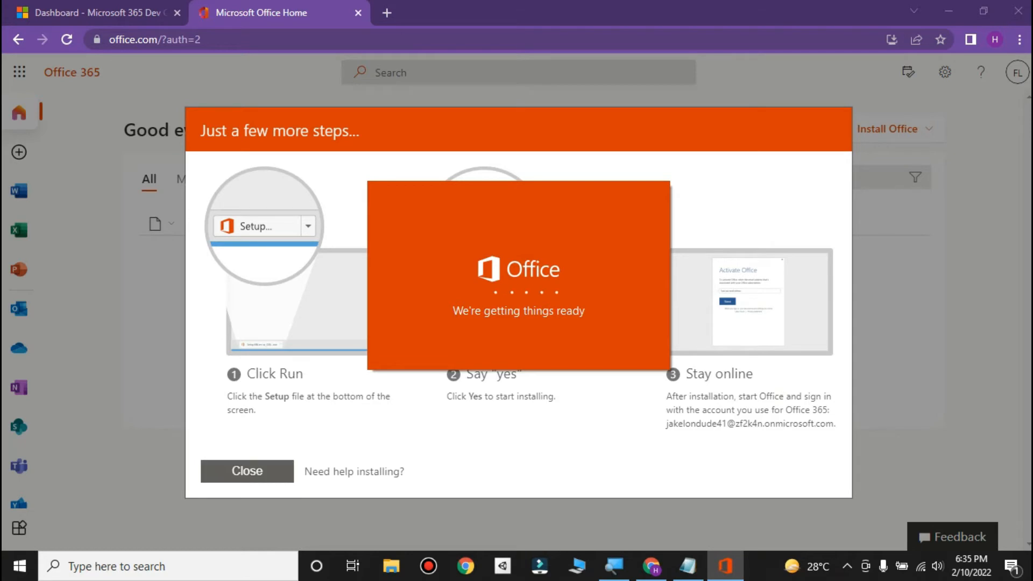
# Dismiss the 'Just a few more steps' dialog and let the installer finish
pyautogui.click(246, 471)
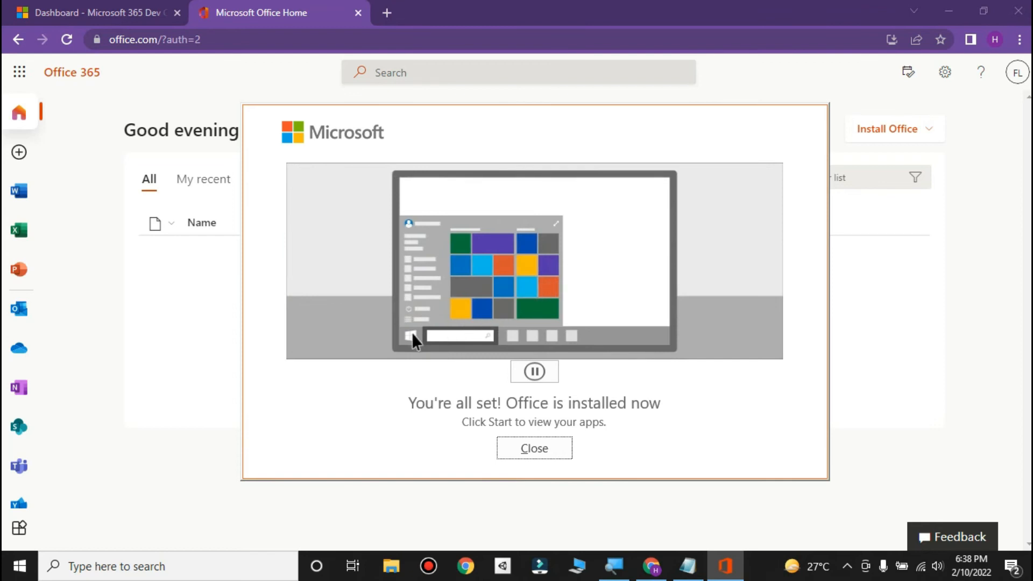
# Close the installer, launch PowerPoint from Windows search and show its Account page
pyautogui.click(534, 448)
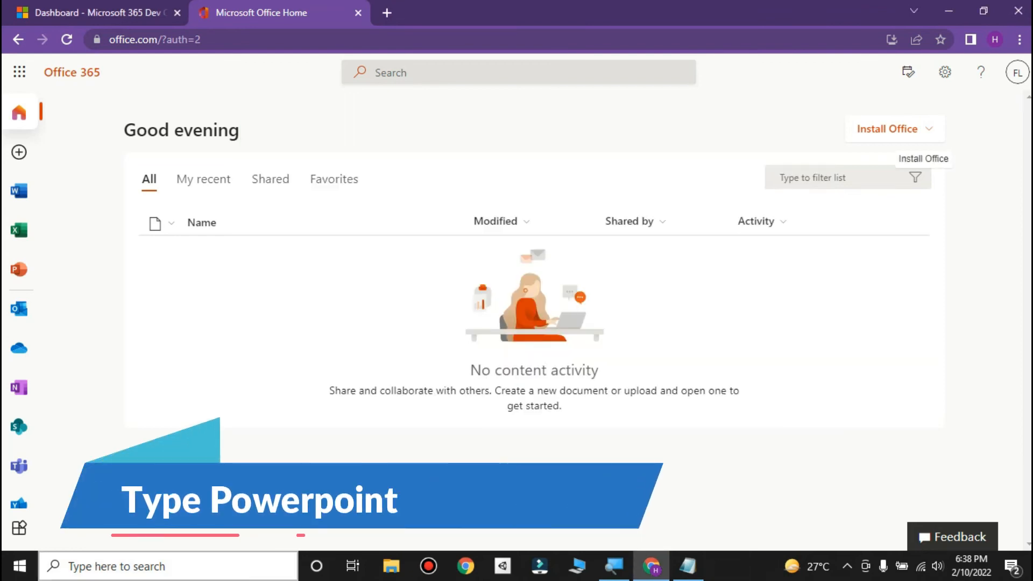
pyautogui.write('power')
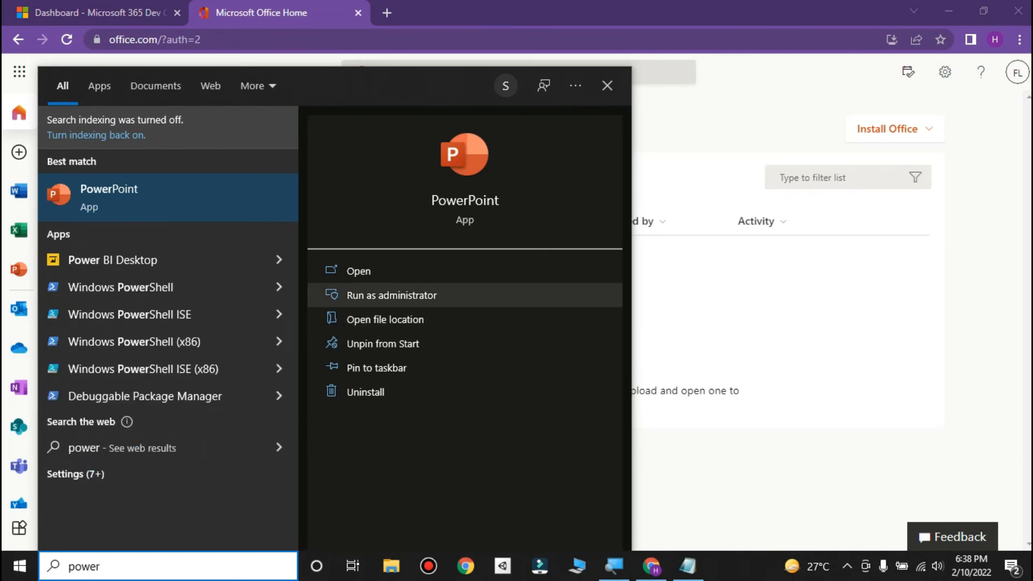
pyautogui.click(391, 295)
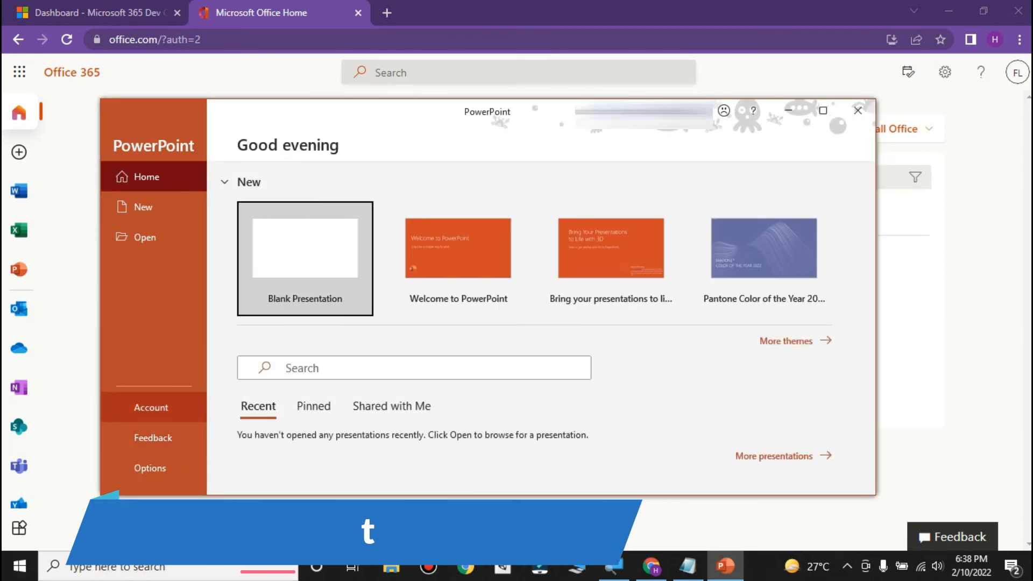
pyautogui.click(151, 407)
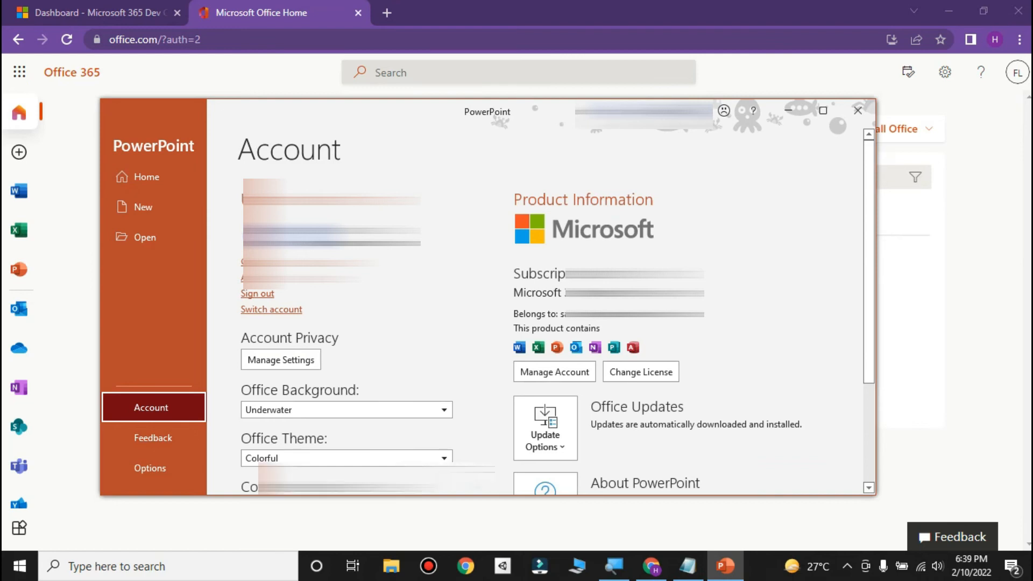
pyautogui.scroll(3)
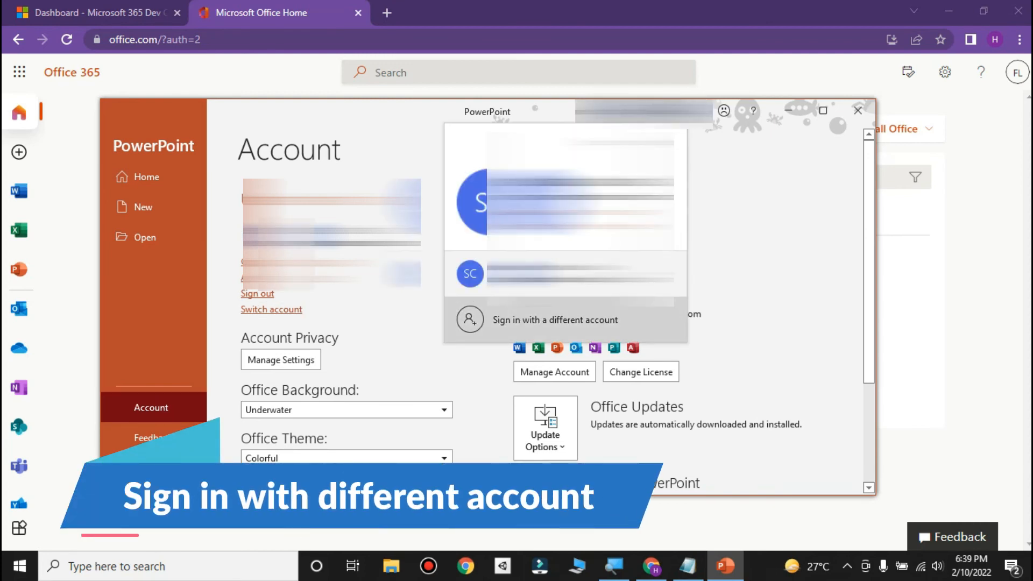
pyautogui.click(554, 319)
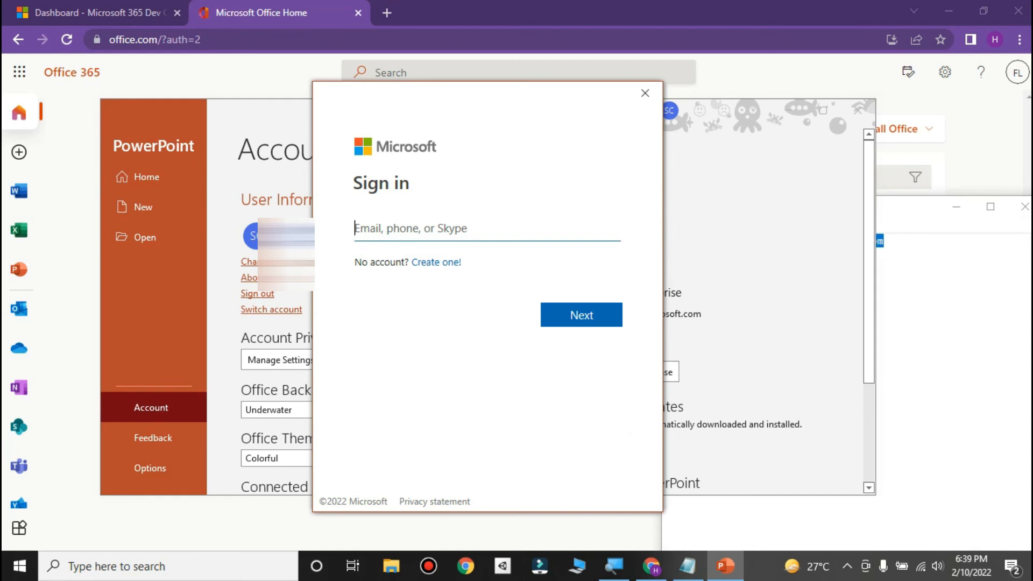
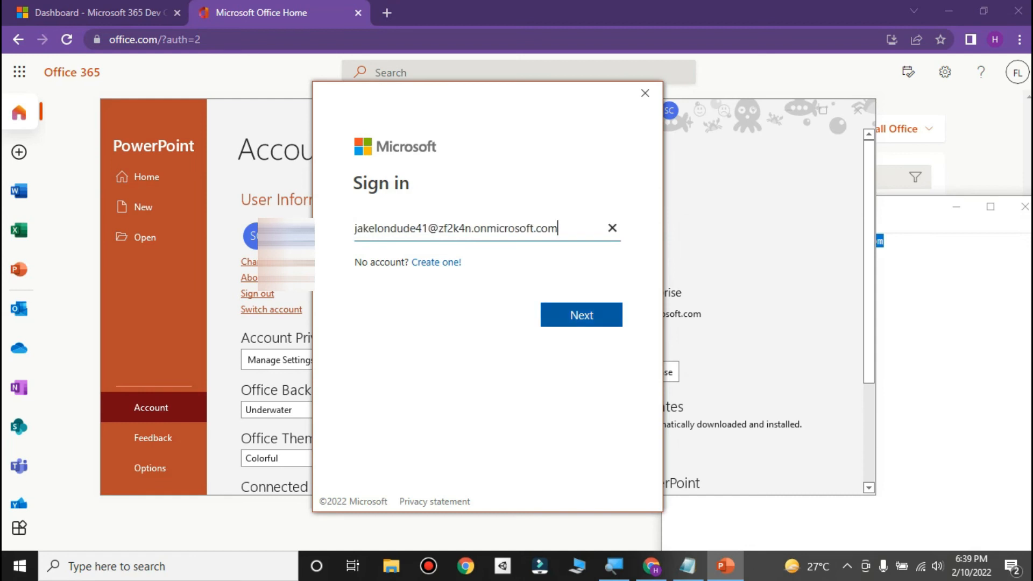
pyautogui.click(580, 314)
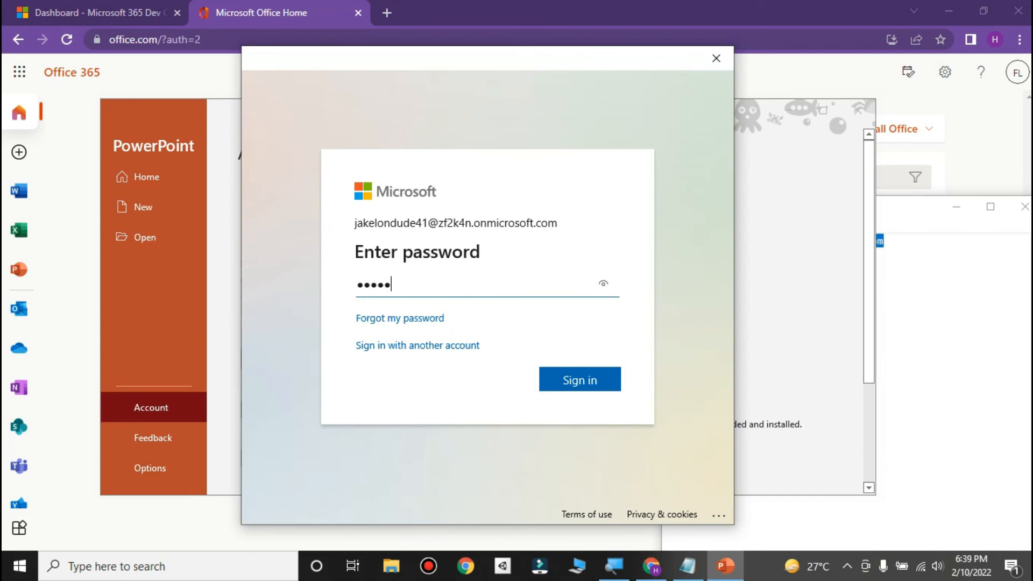
pyautogui.write('password')
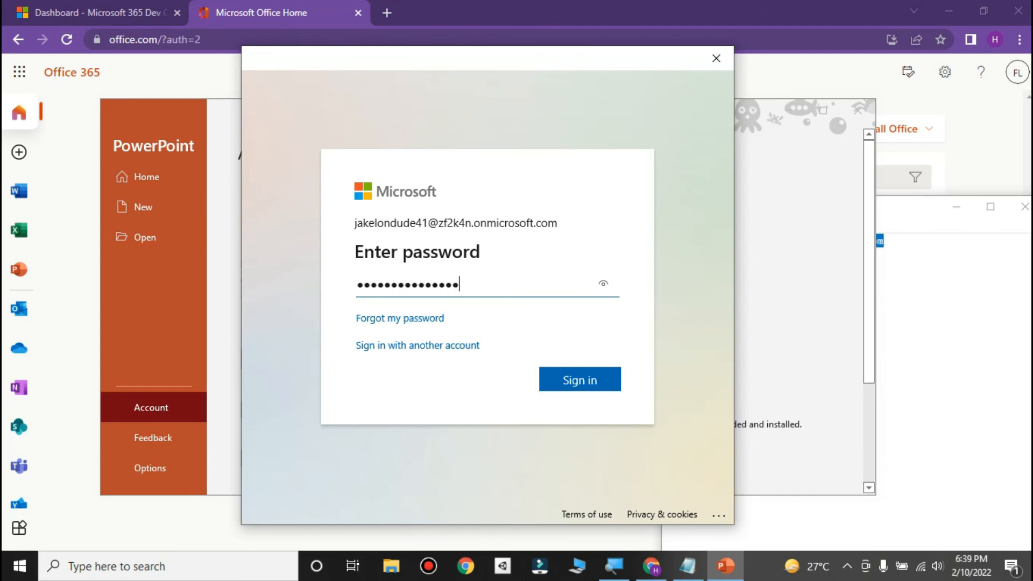
pyautogui.click(579, 380)
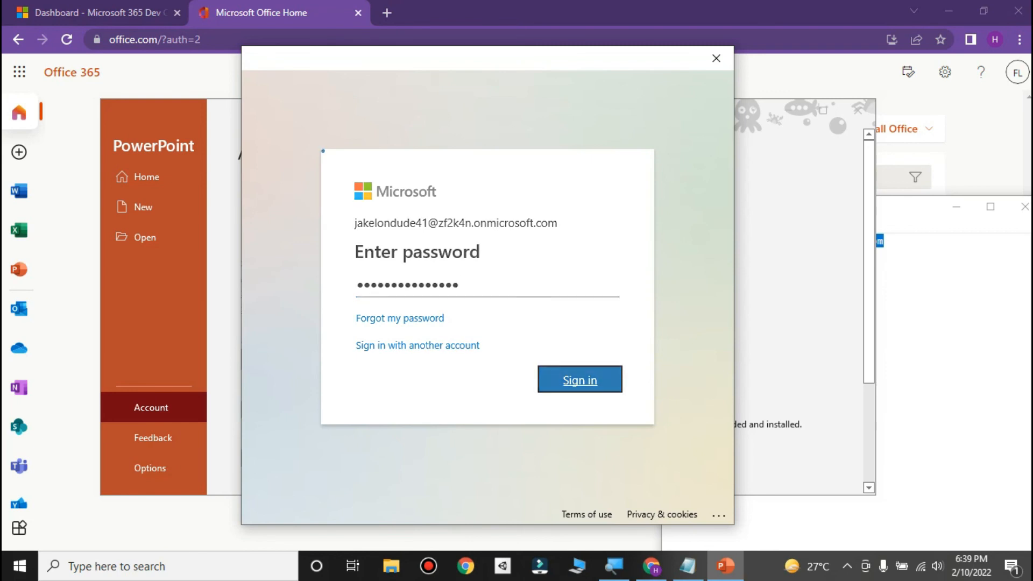
pyautogui.click(579, 379)
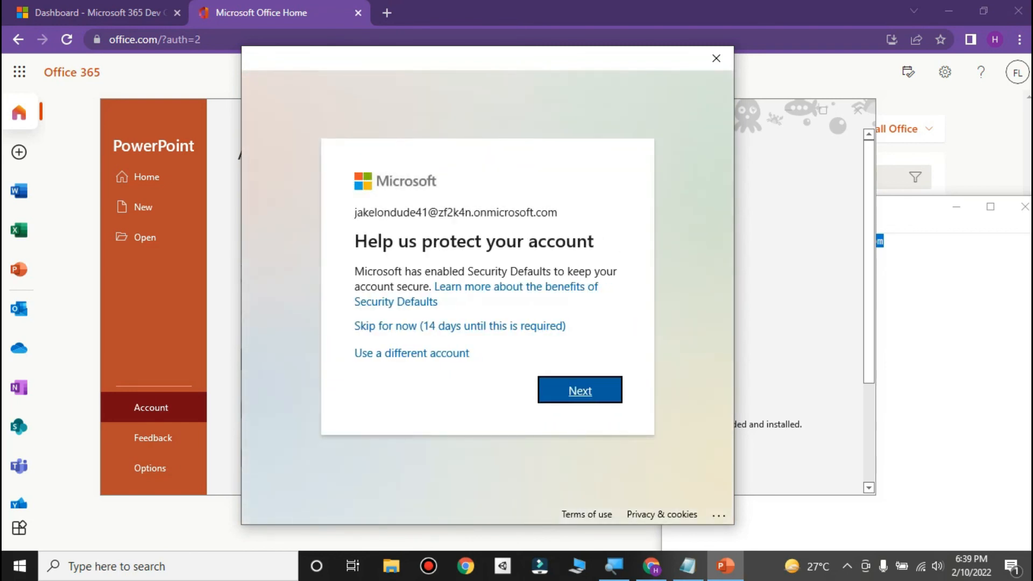
# Confirm the protection notices, stay signed in to all apps and return to the start page
pyautogui.click(579, 390)
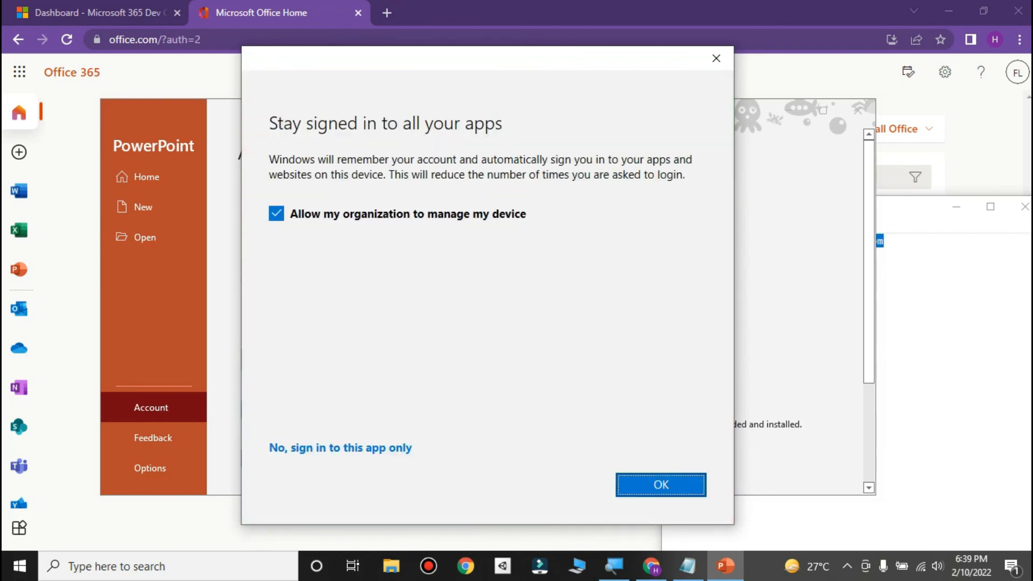
pyautogui.click(660, 484)
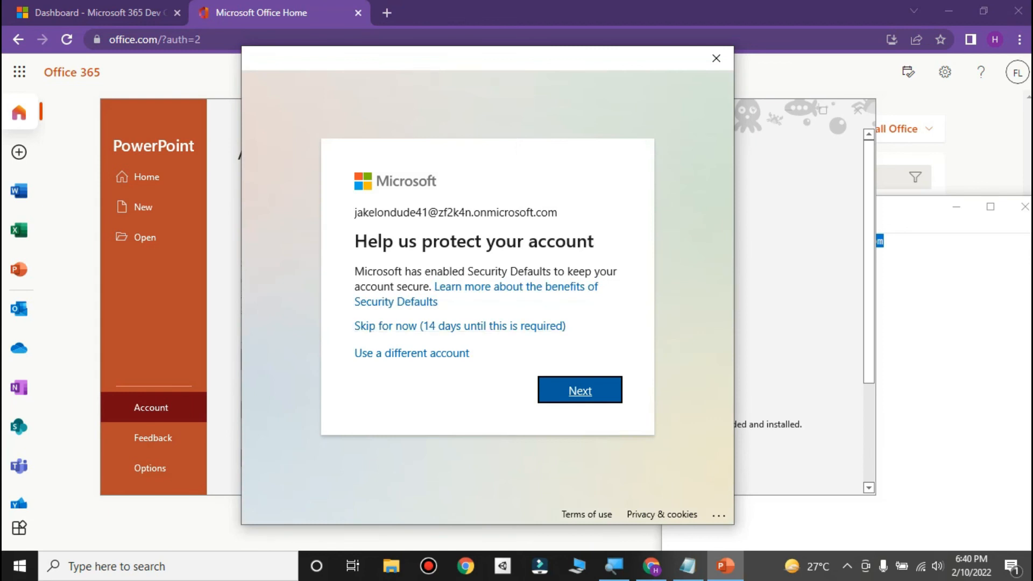
pyautogui.click(579, 390)
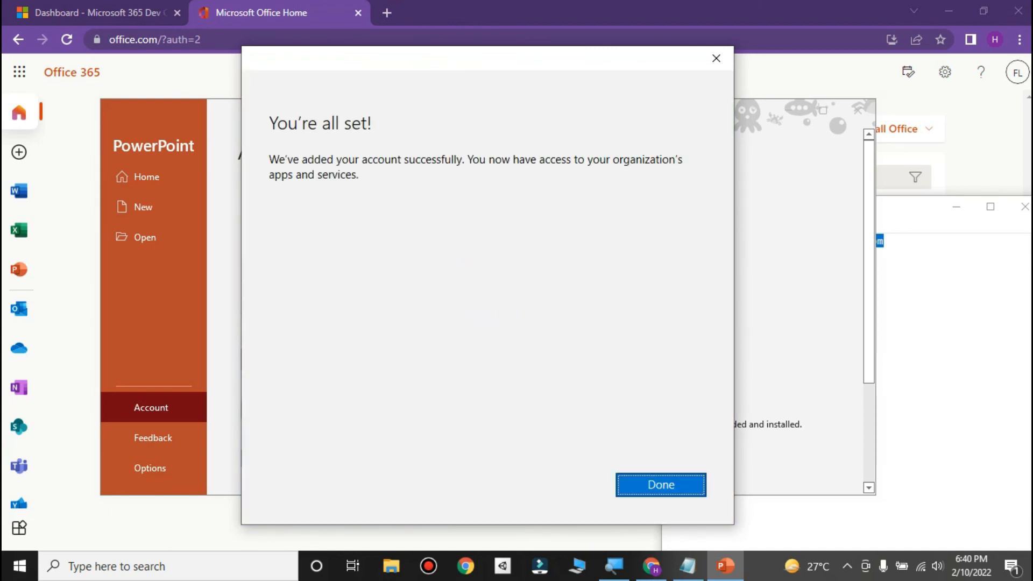
pyautogui.click(660, 485)
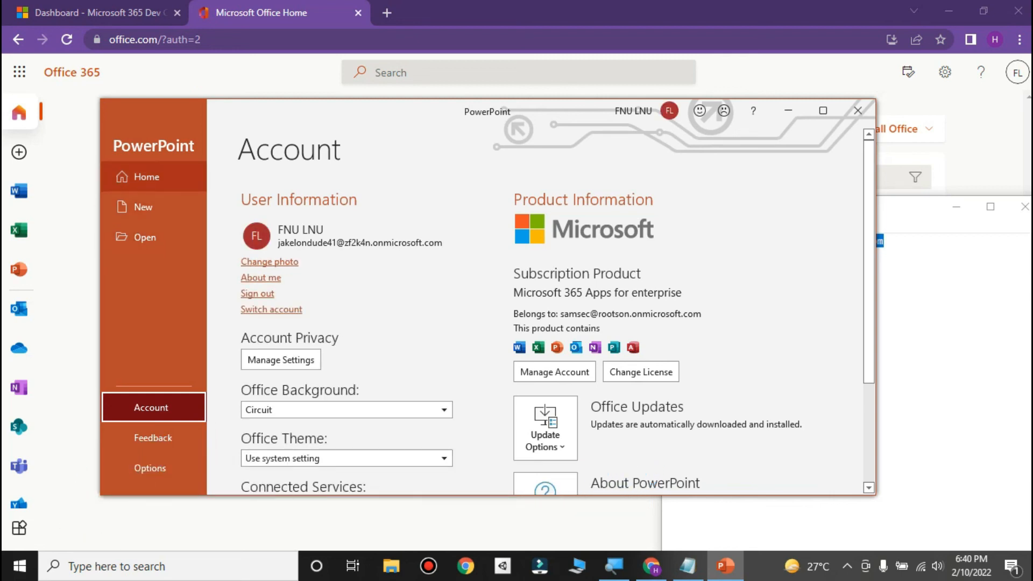
pyautogui.click(147, 177)
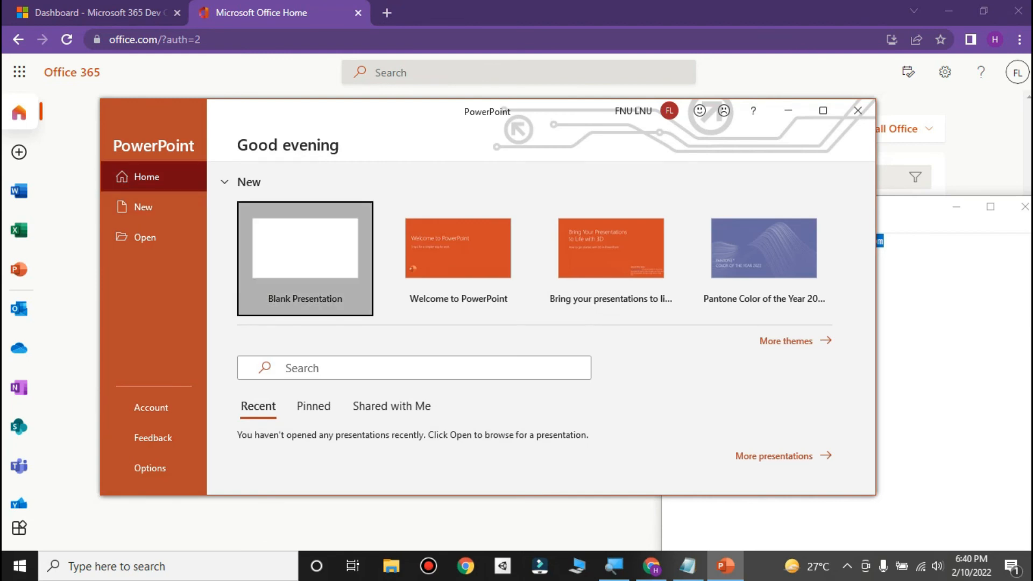
# Create a new blank presentation, Presentation1
pyautogui.click(305, 248)
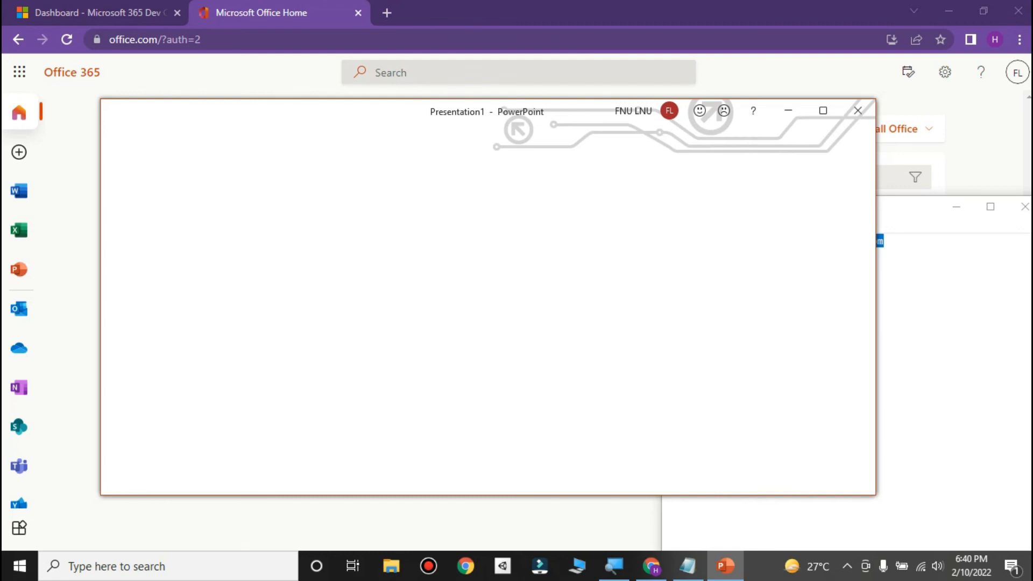